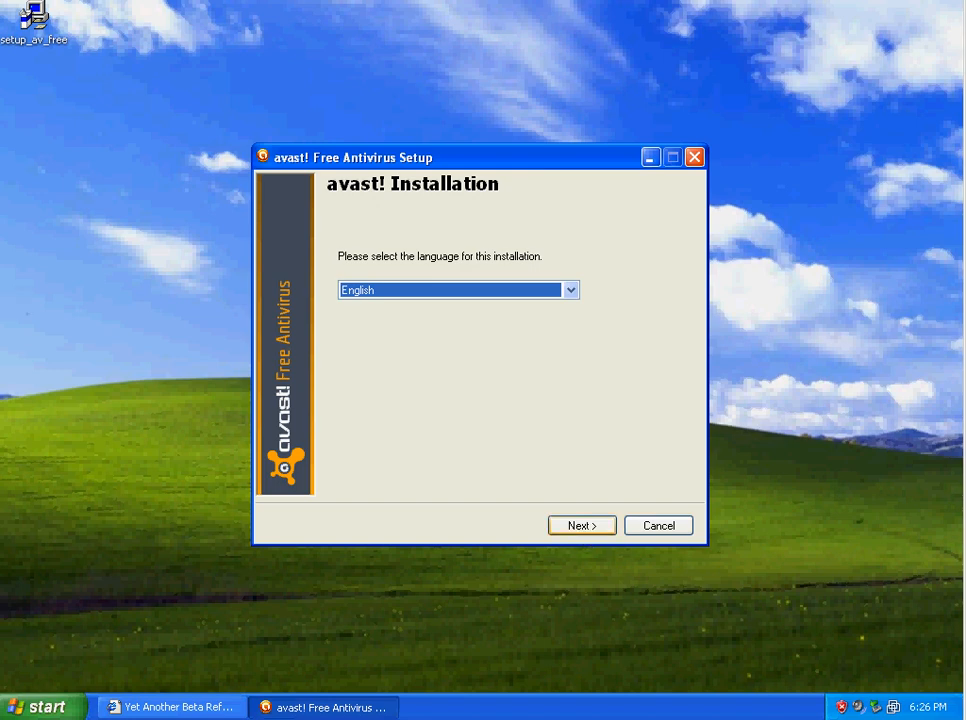
- Keep English, choose Custom installation and continue to the next setup page
left_click(580, 524)
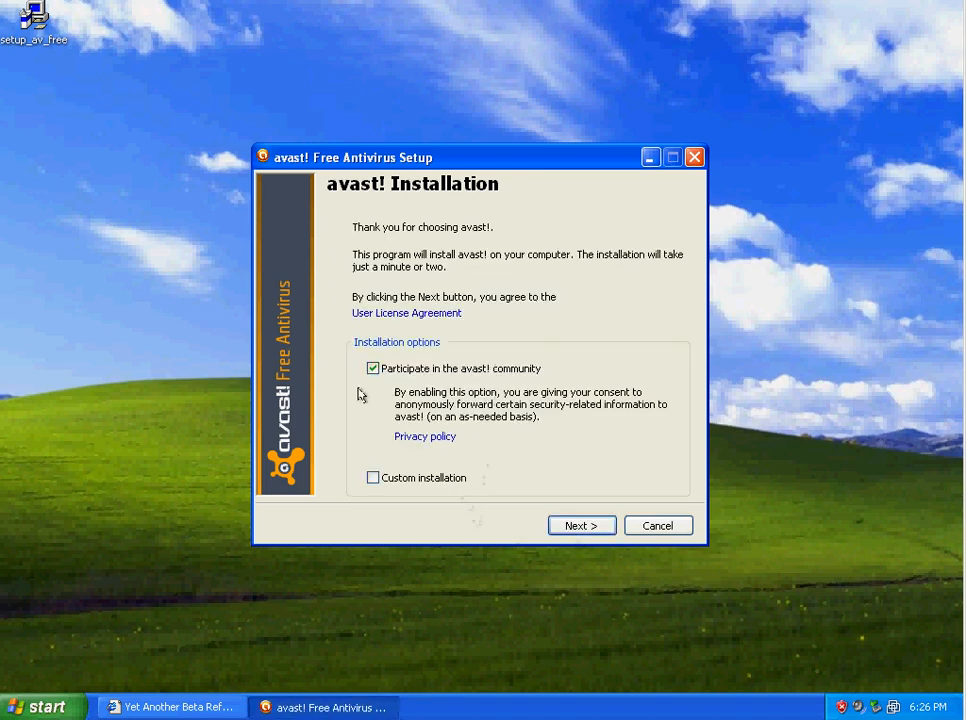
left_click(372, 476)
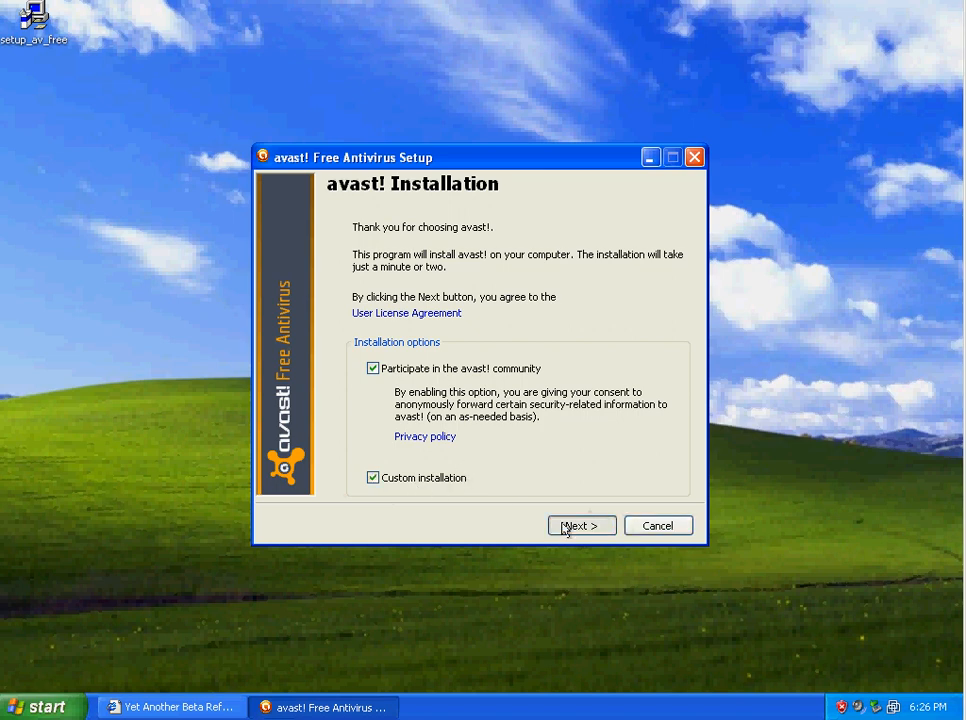
left_click(580, 524)
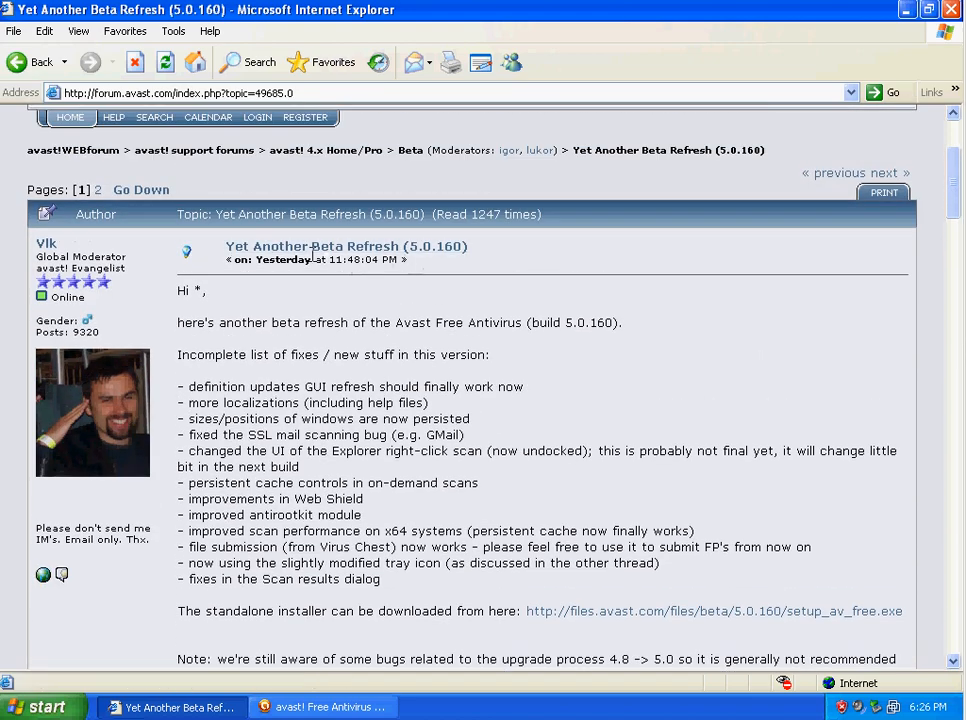
mouse_move(538, 304)
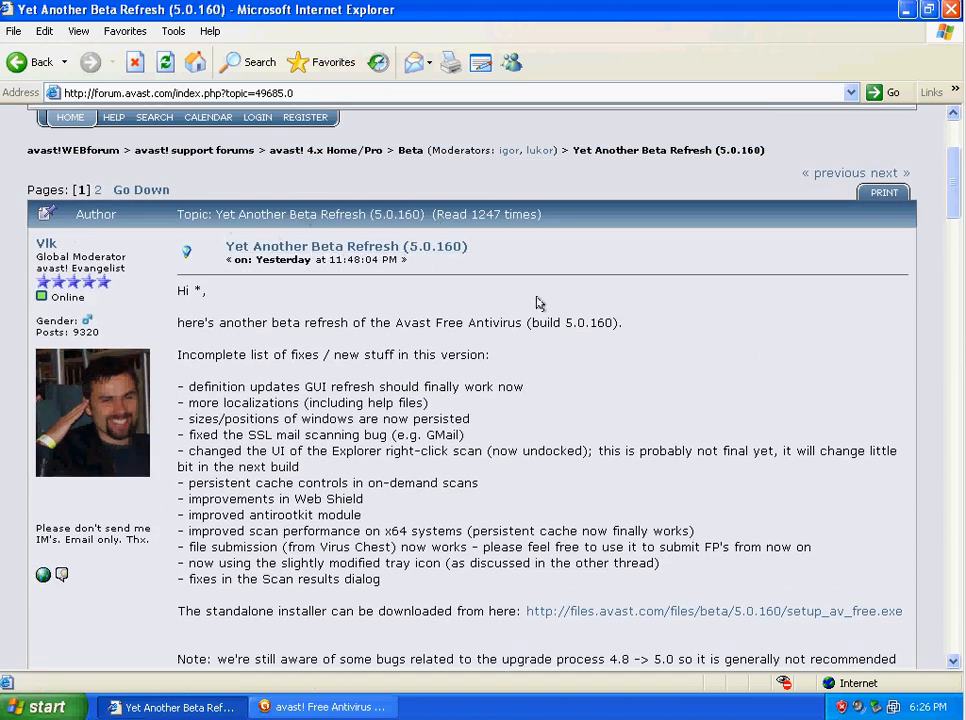
scroll("down", 3)
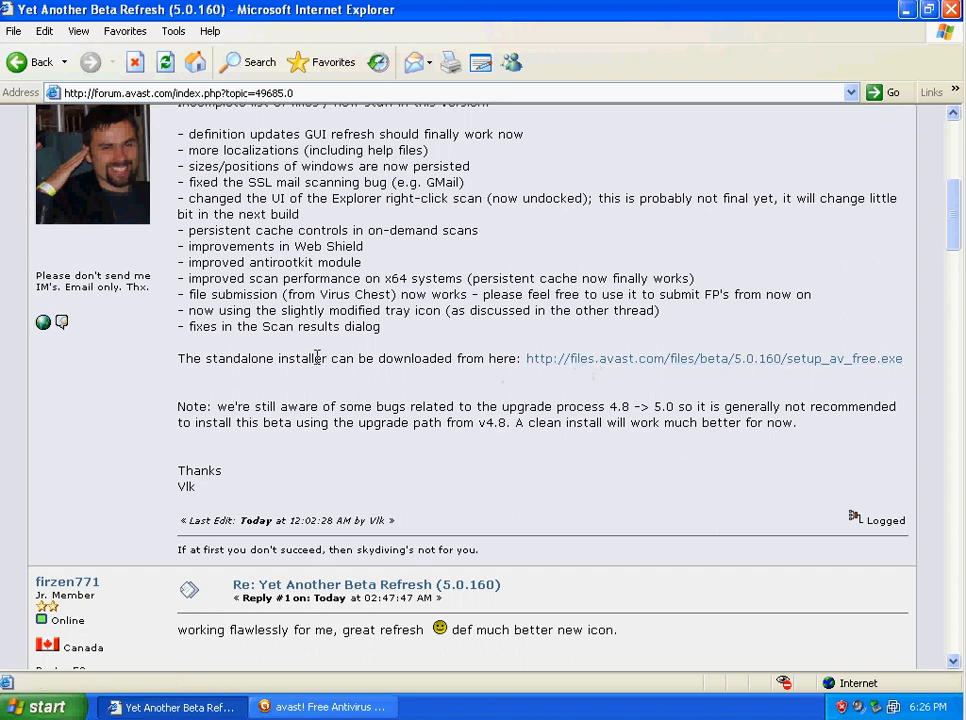
mouse_move(900, 160)
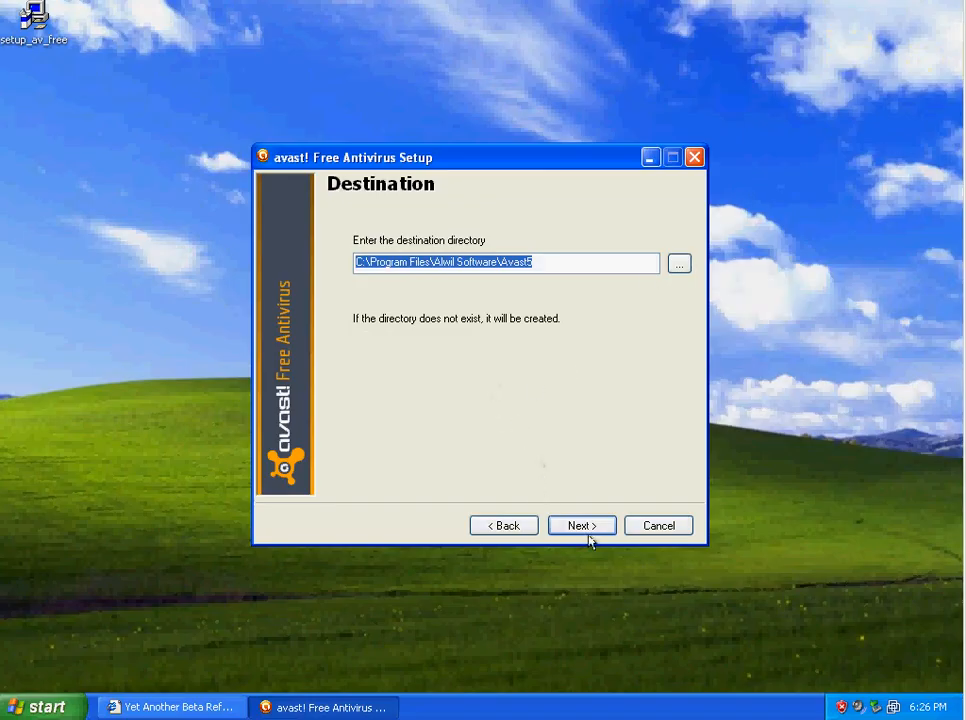
- Accept the Avast5 destination, pick Custom components keeping all seven shields, and reach the installation summary
left_click(580, 524)
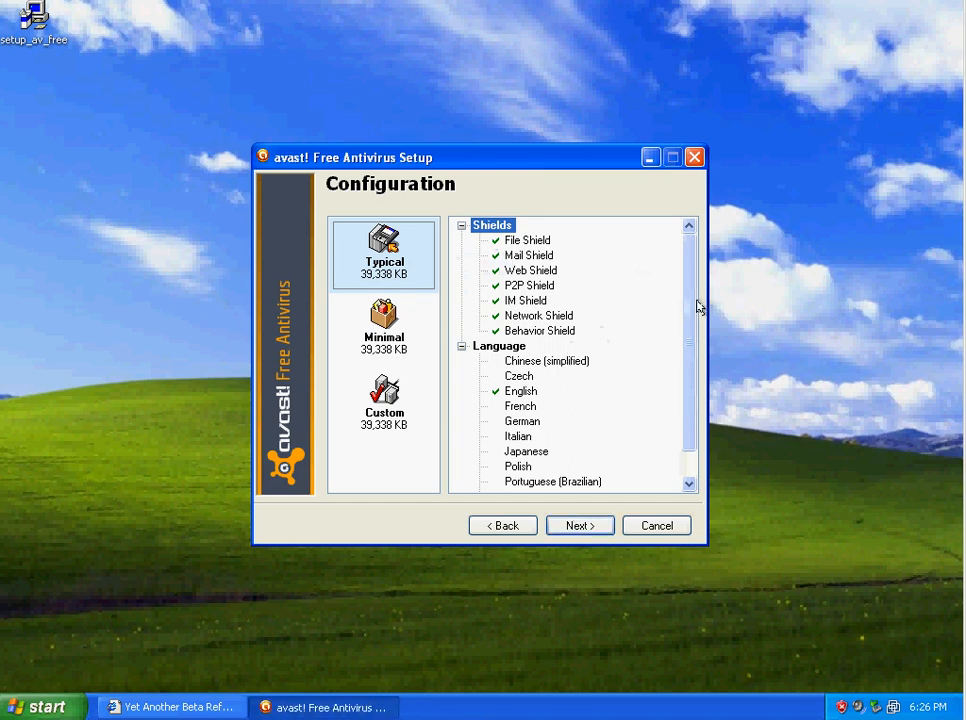
left_click(384, 404)
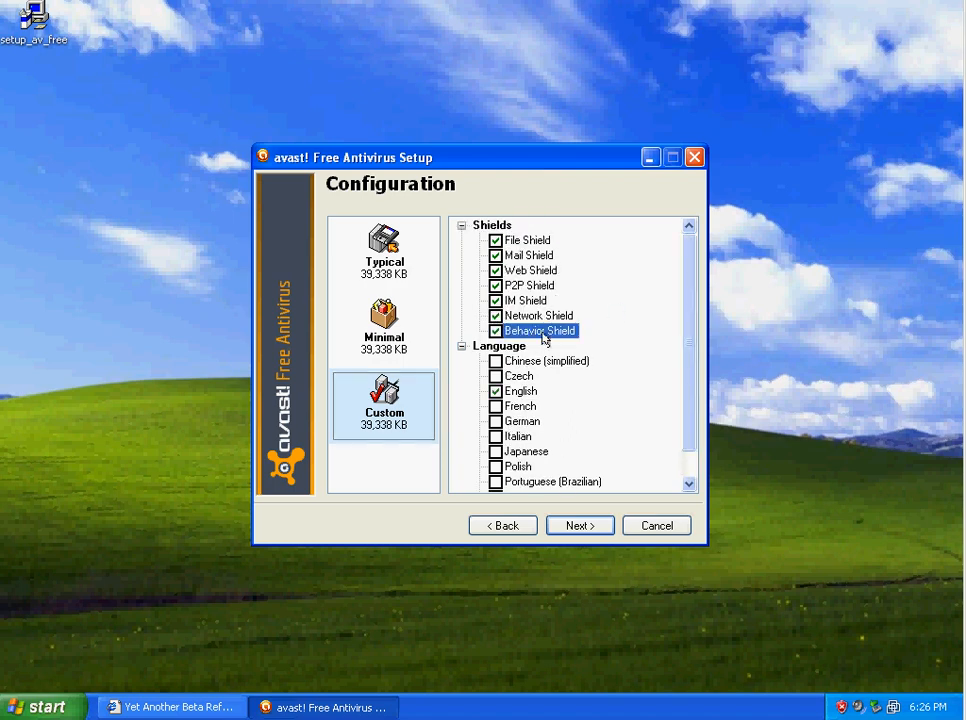
mouse_move(548, 320)
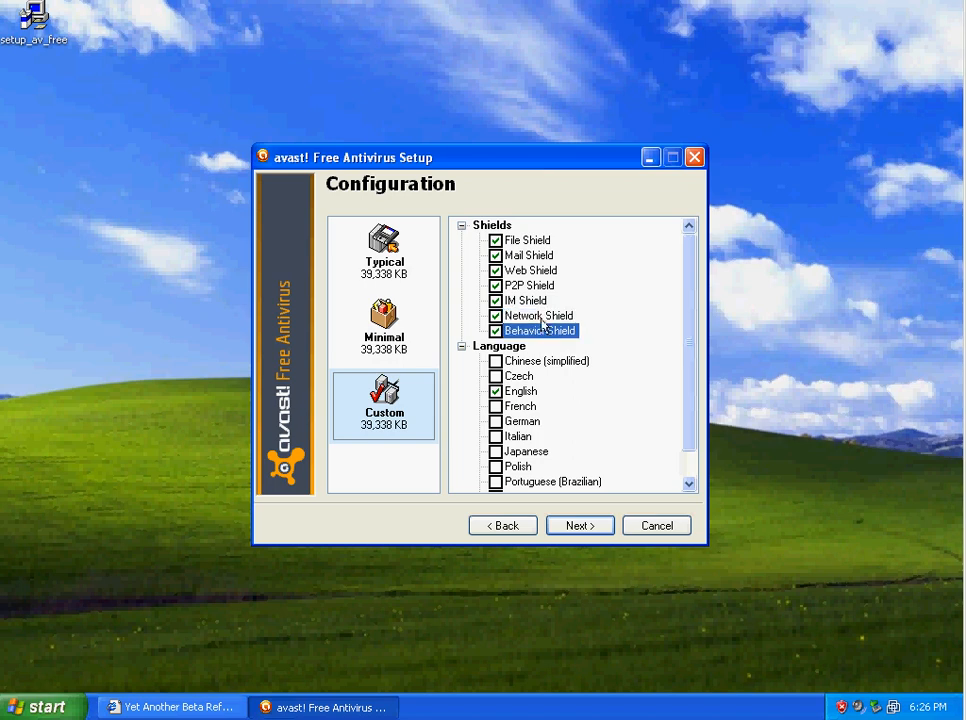
left_click(524, 300)
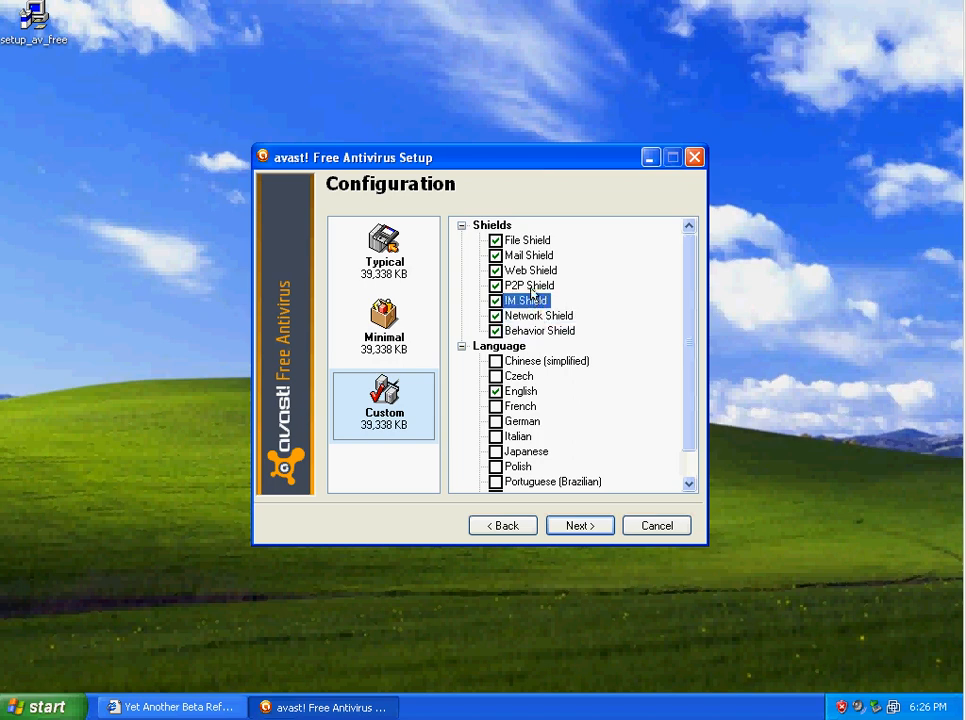
mouse_move(538, 290)
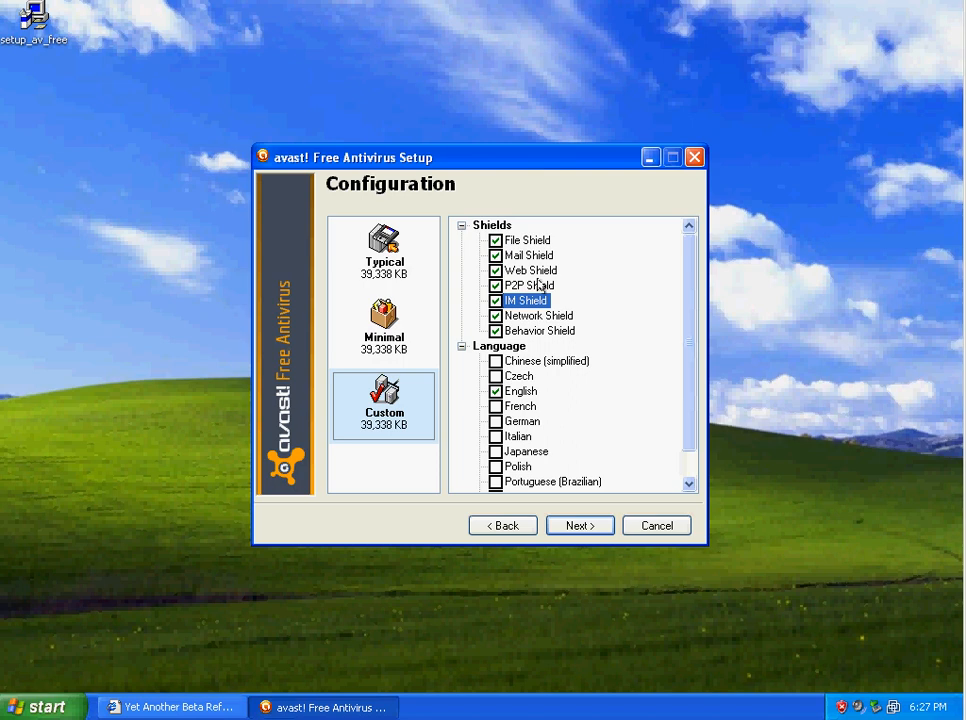
left_click(528, 256)
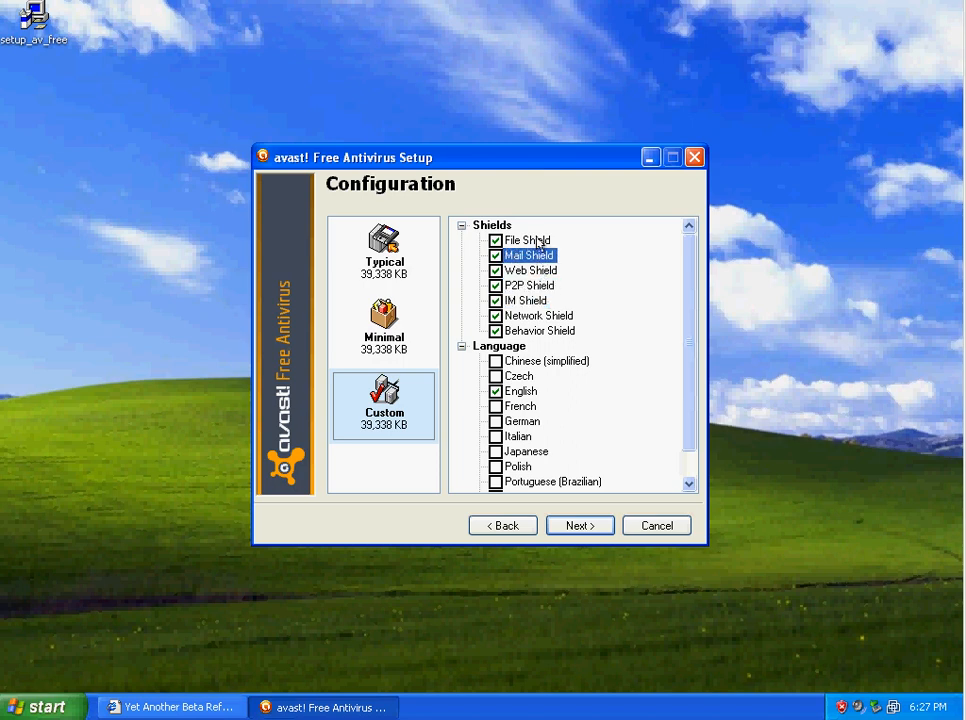
left_click(580, 524)
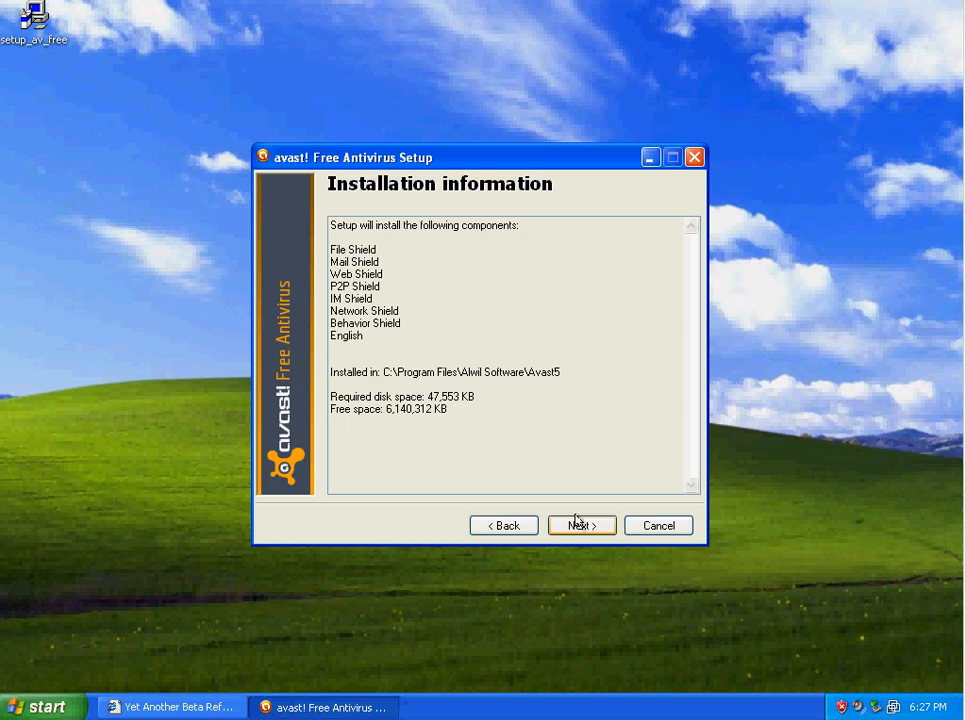
- Install the listed components, finish setup and dismiss the Setup Selfextract error
left_click(580, 524)
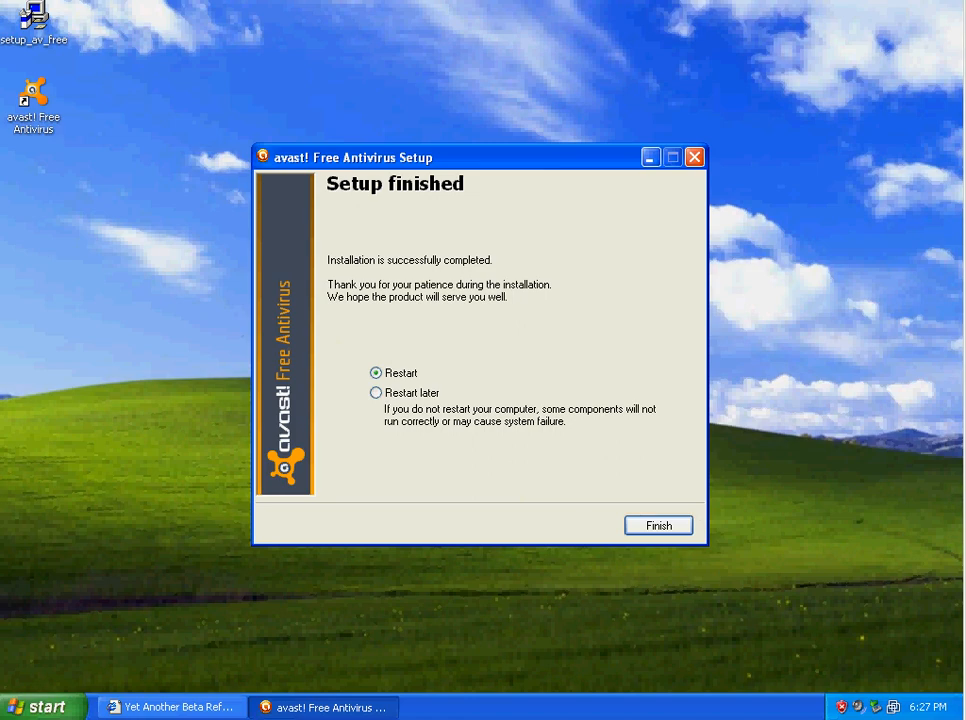
left_click(658, 524)
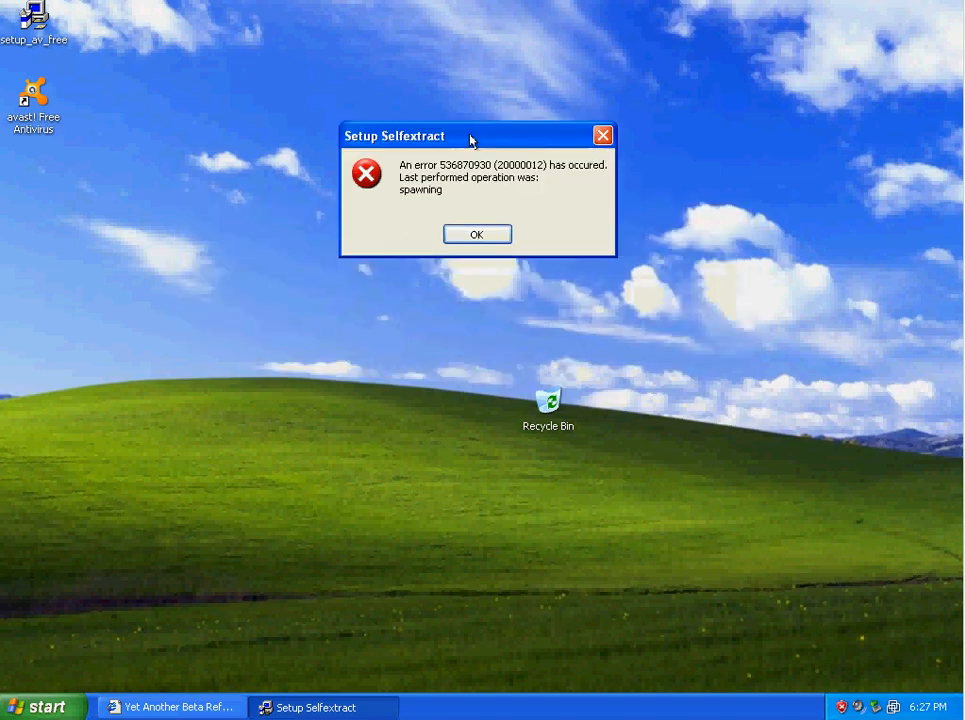
left_click(476, 234)
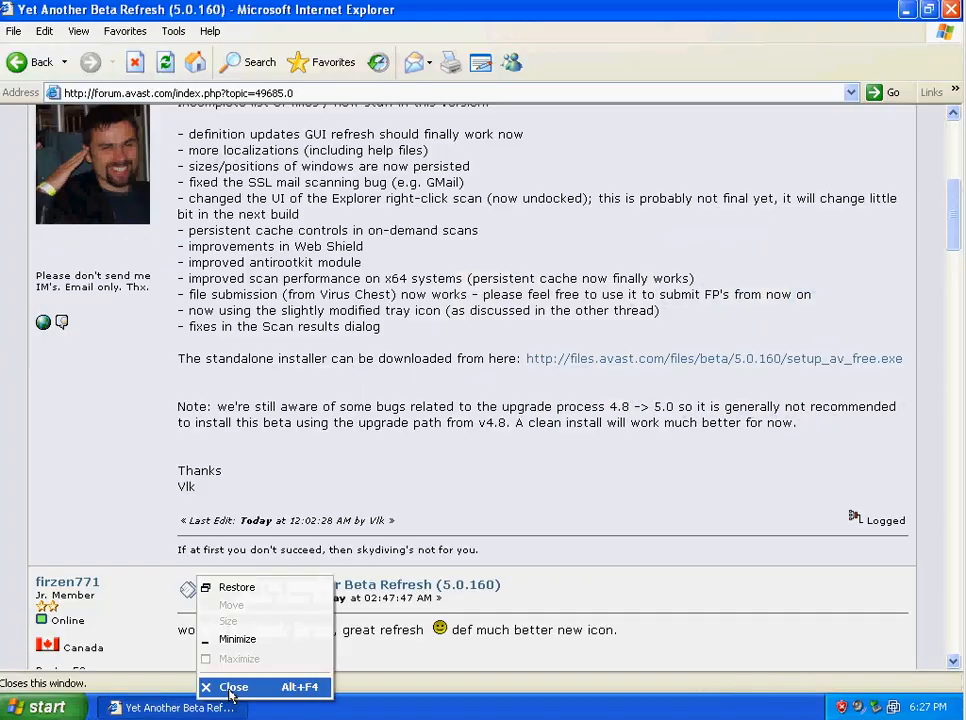
- Close the forum browser, sort Task Manager processes by Mem Usage, then show avast's File System Shield page
left_click(232, 686)
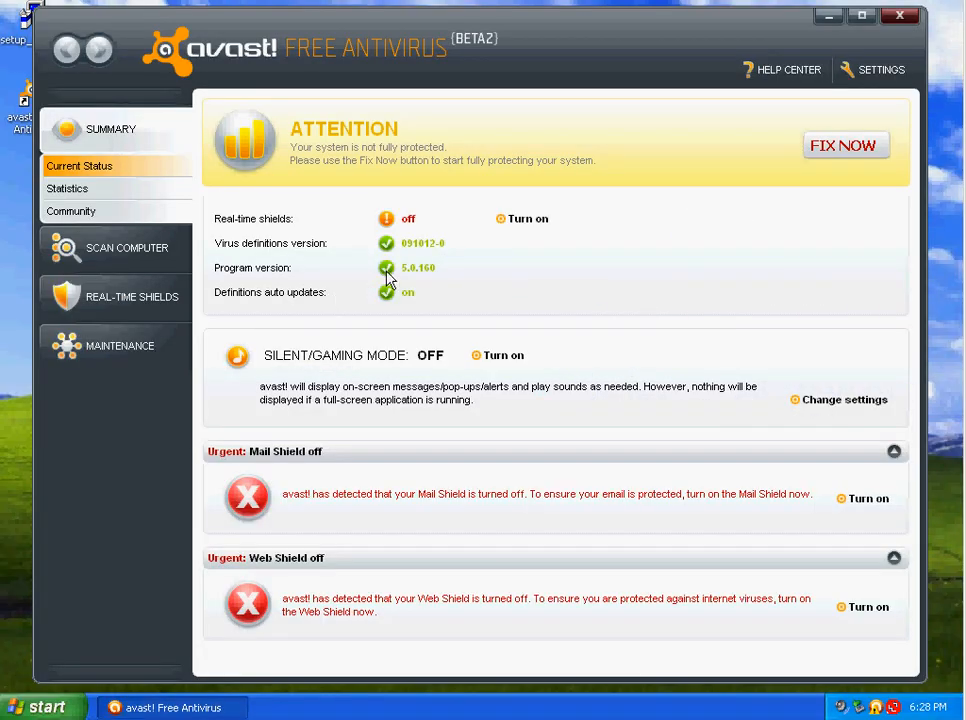
mouse_move(486, 80)
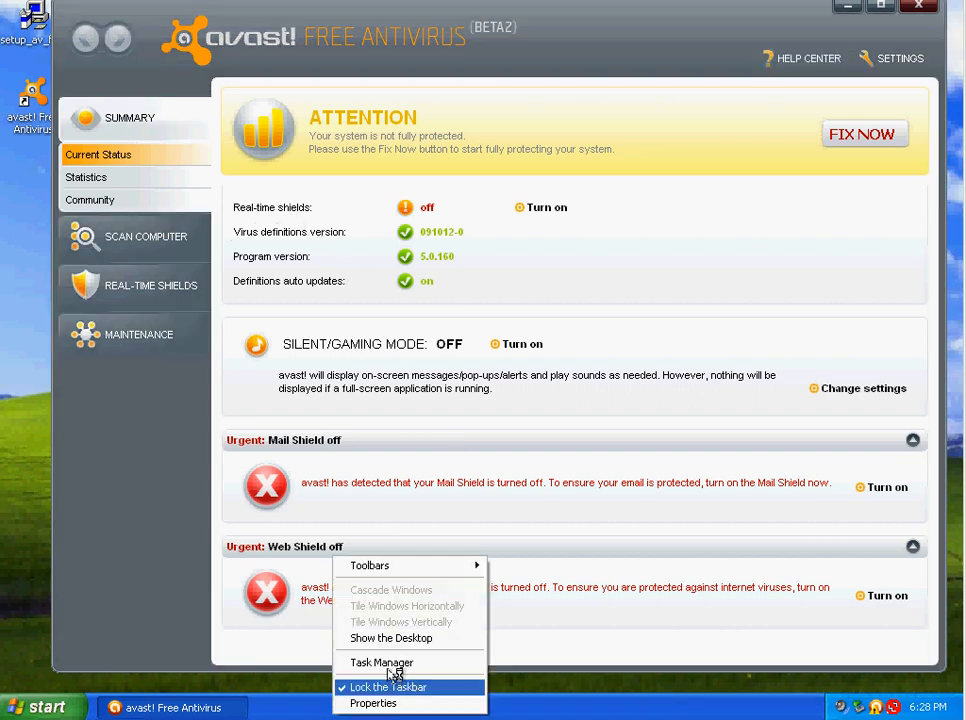
left_click(380, 662)
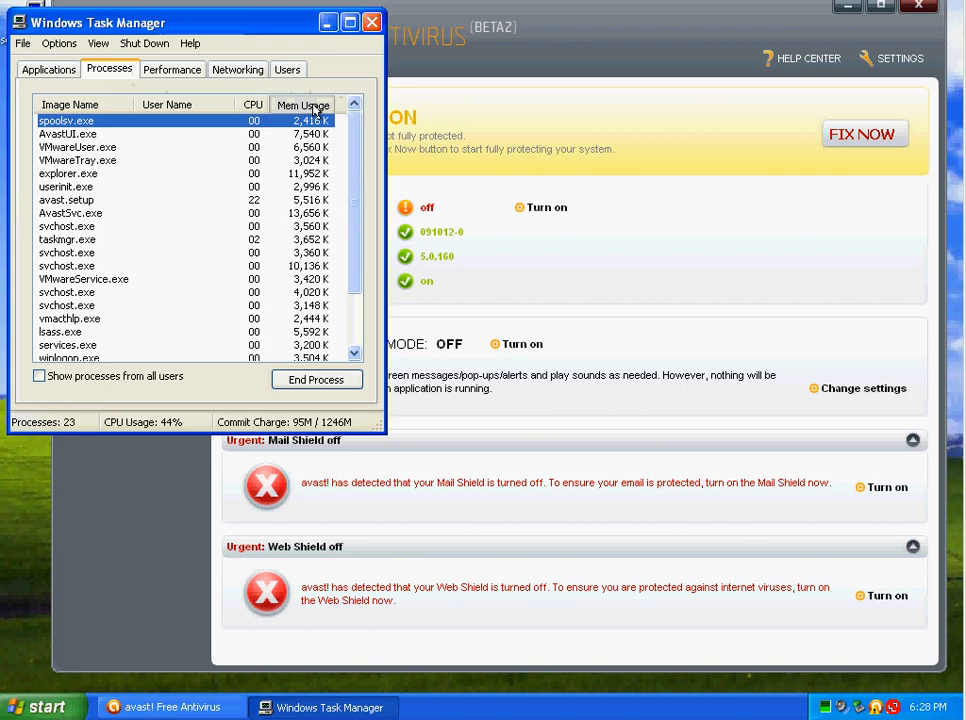
left_click(300, 104)
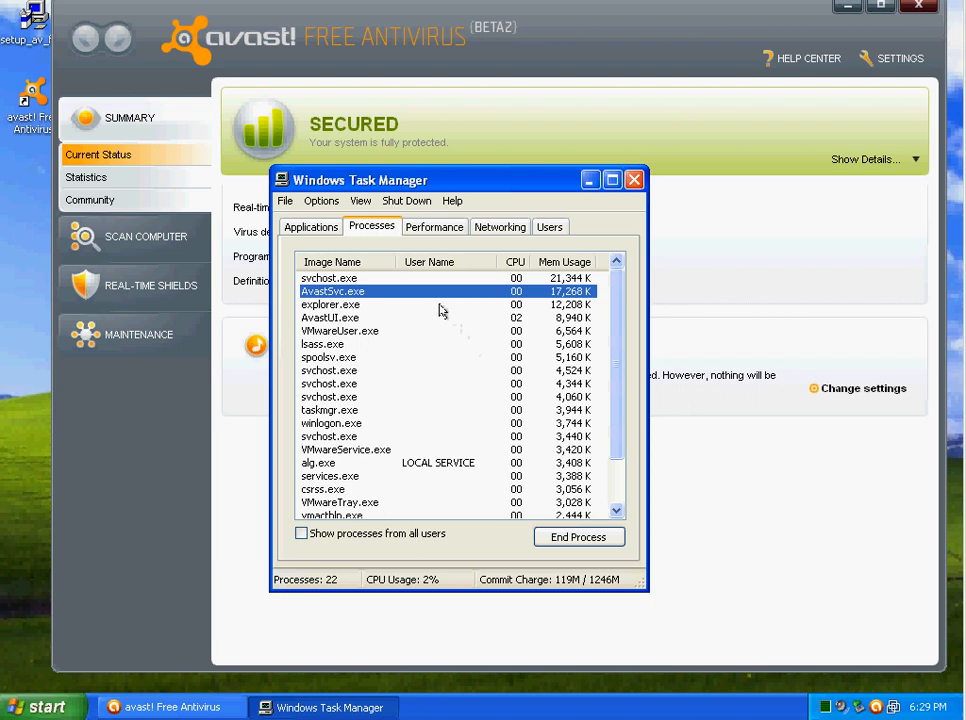
left_click(330, 316)
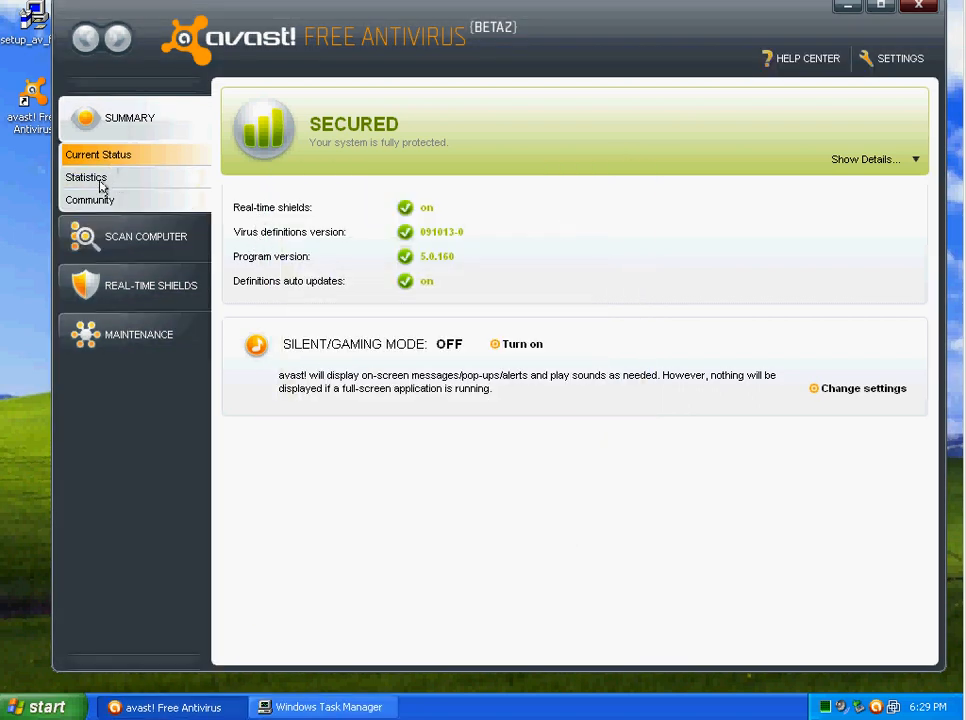
left_click(146, 236)
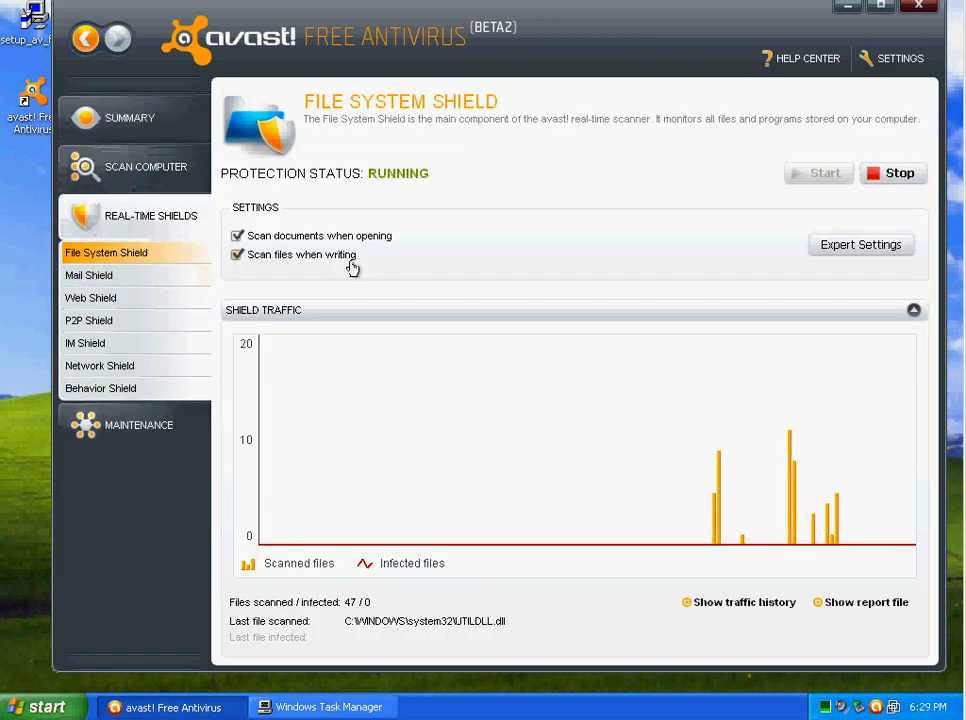
- Review File System Shield expert settings: scan-on-open, scan-on-write, advanced, virus and suspicious-file actions, packers
left_click(860, 244)
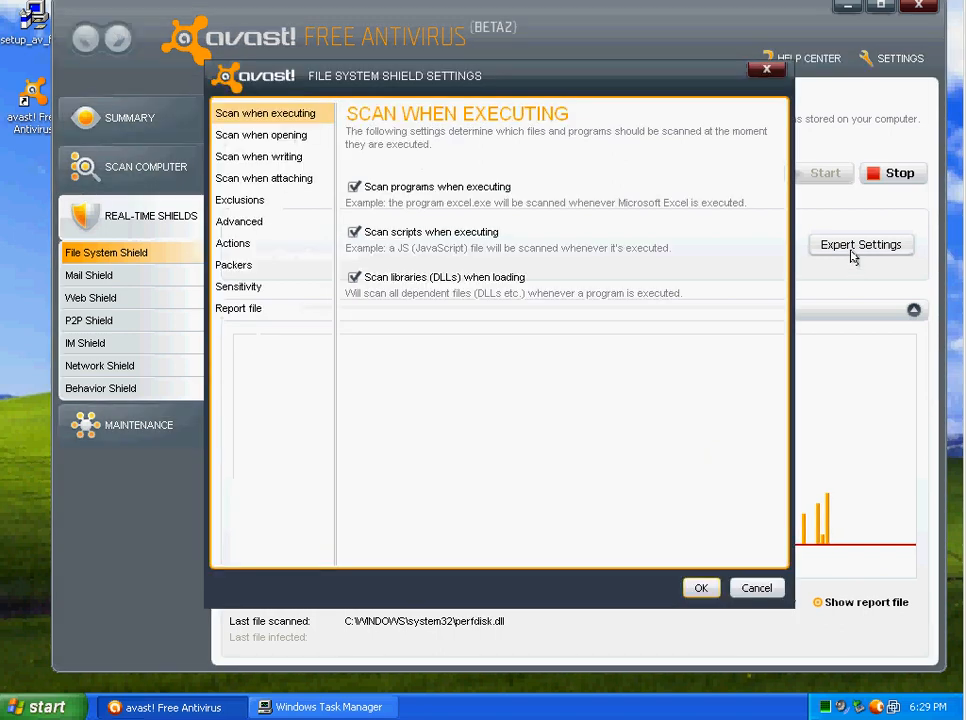
left_click(260, 134)
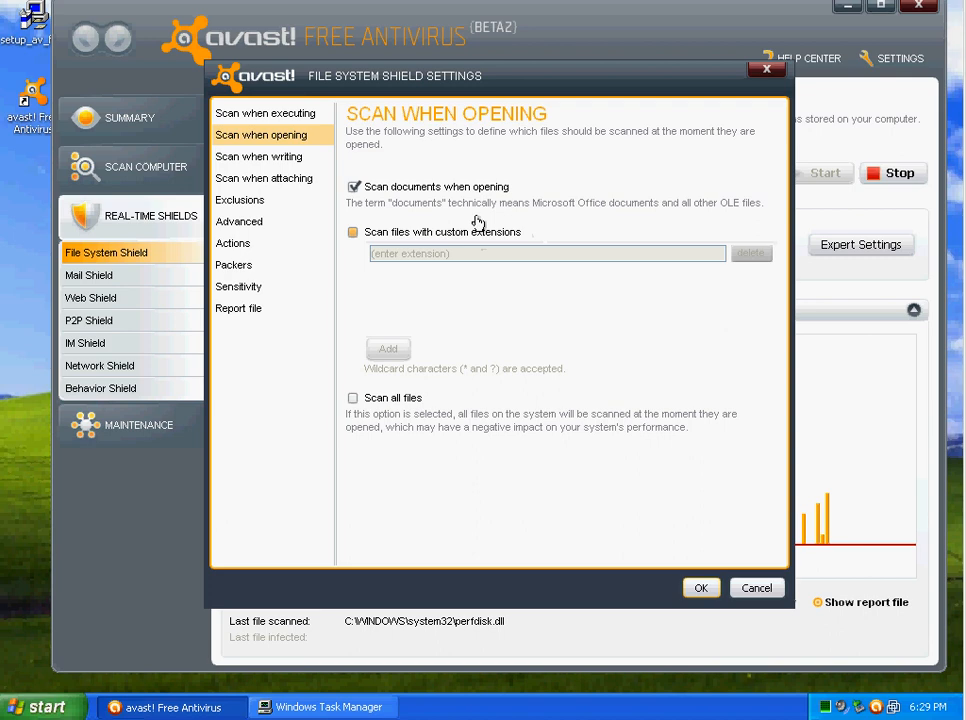
left_click(258, 156)
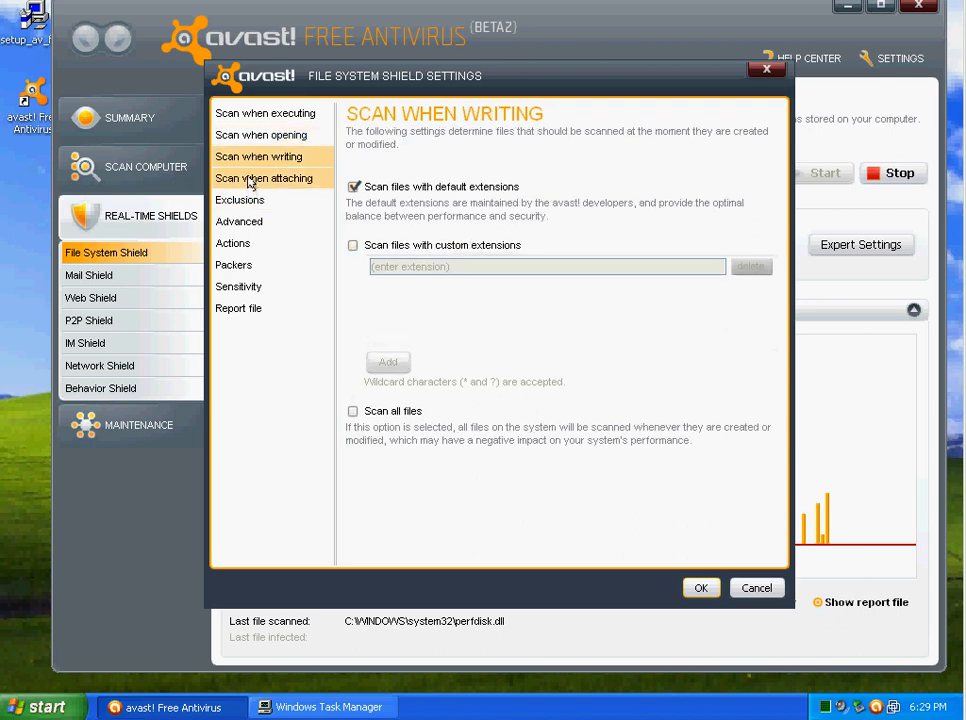
left_click(238, 220)
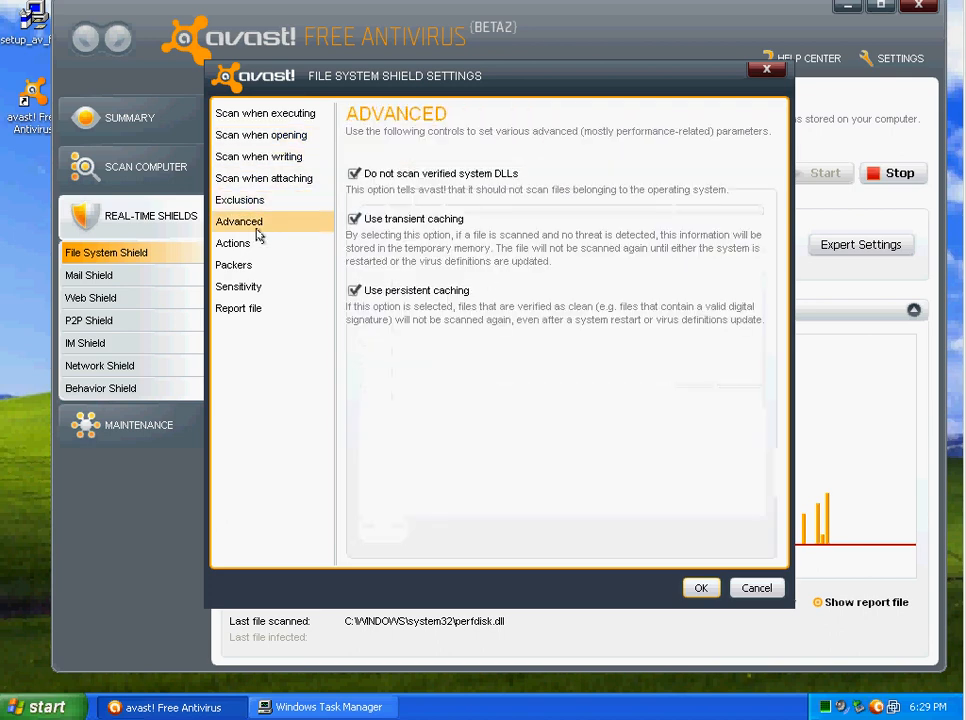
left_click(232, 244)
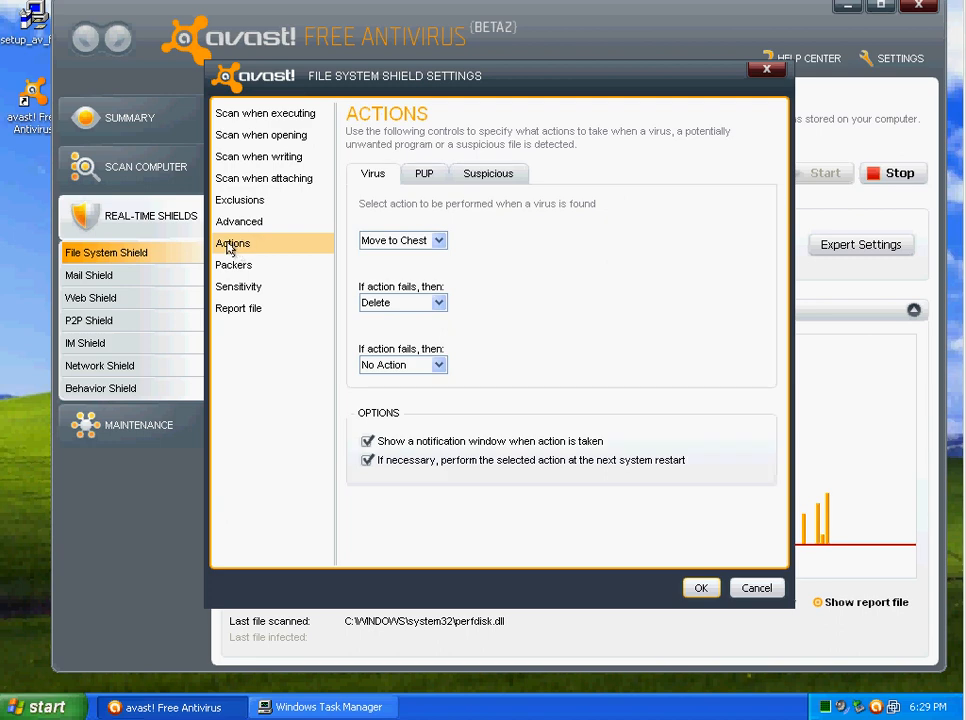
left_click(488, 172)
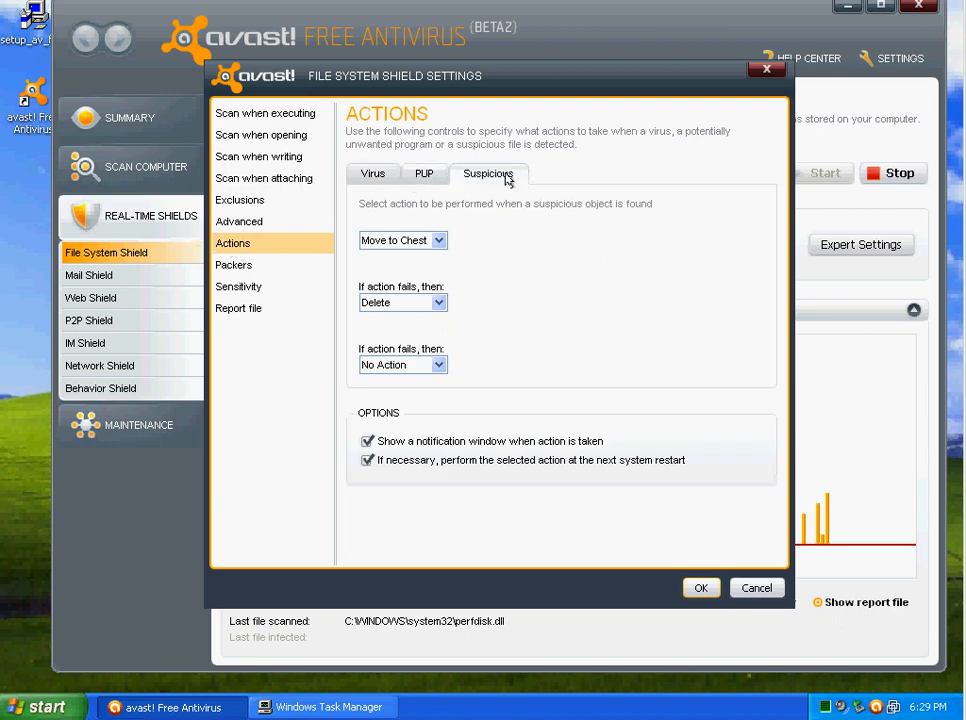
left_click(234, 264)
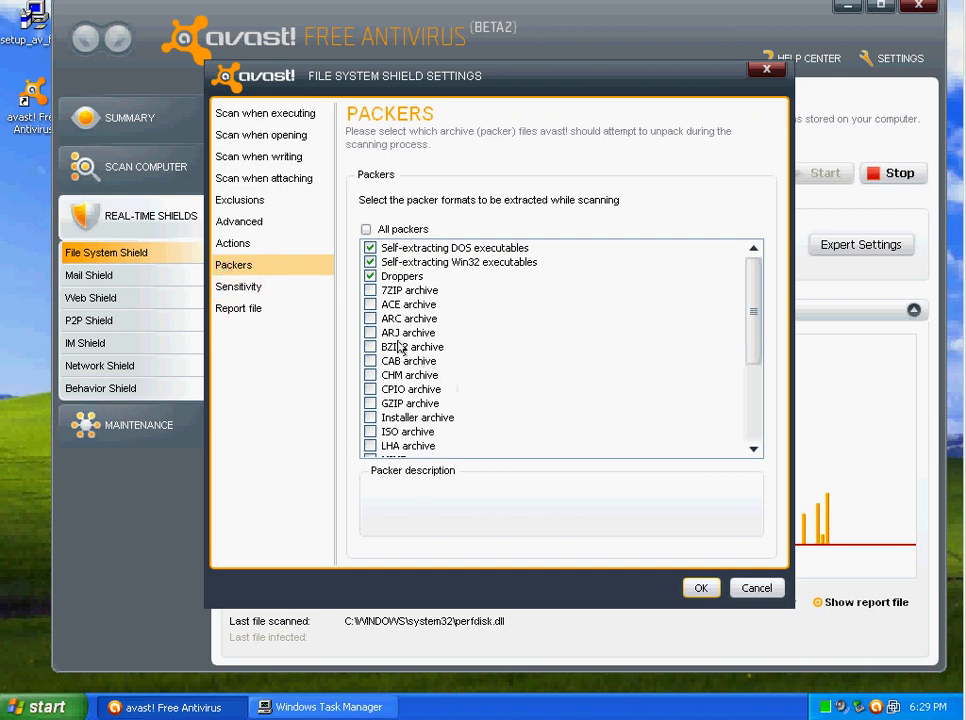
- Select all packer formats, adjust the heuristics sensitivity level and confirm the shield settings with OK
left_click(366, 228)
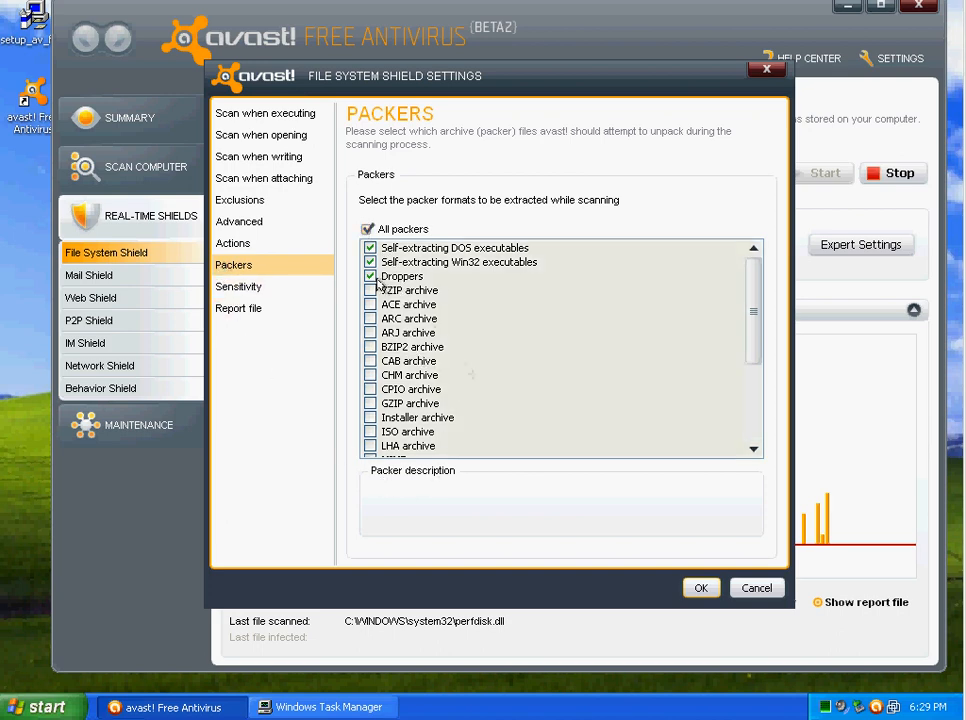
left_click(238, 286)
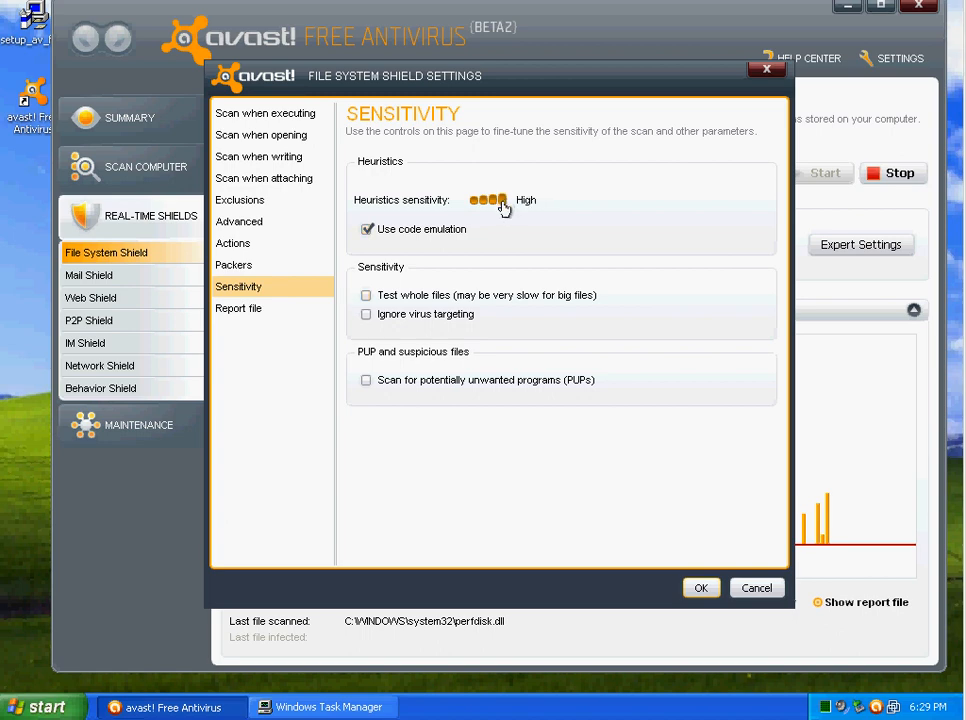
left_click(366, 380)
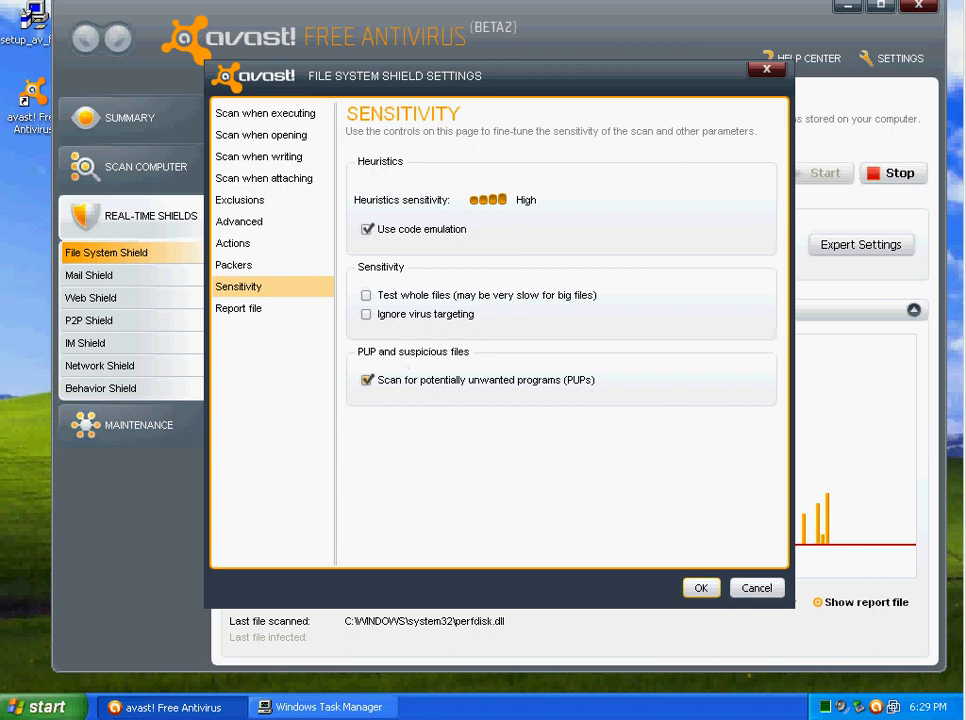
mouse_move(548, 384)
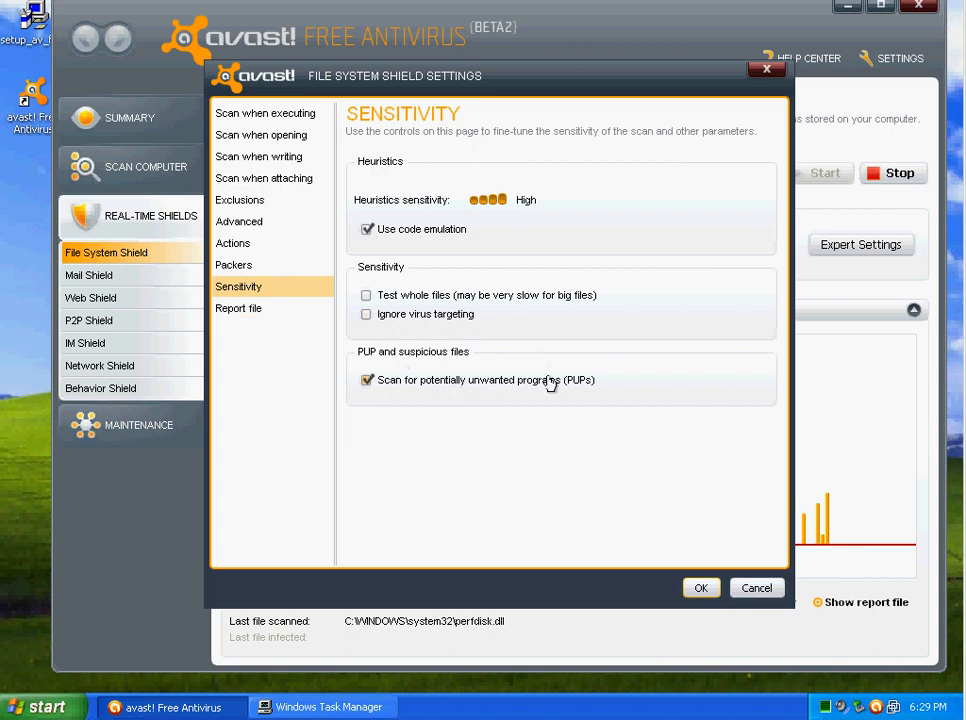
mouse_move(238, 304)
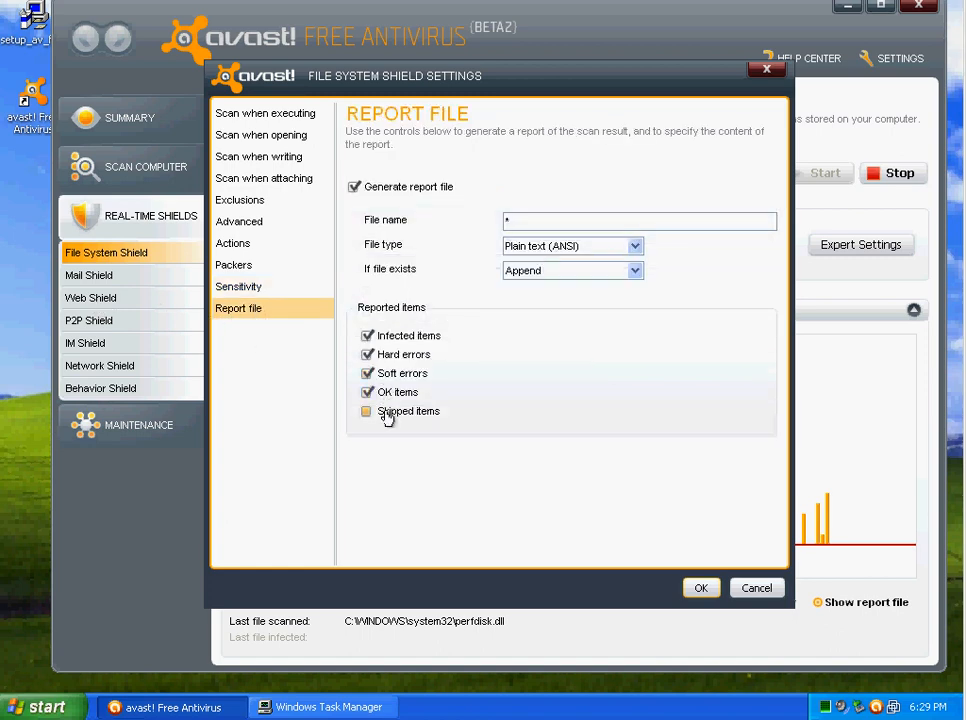
left_click(368, 412)
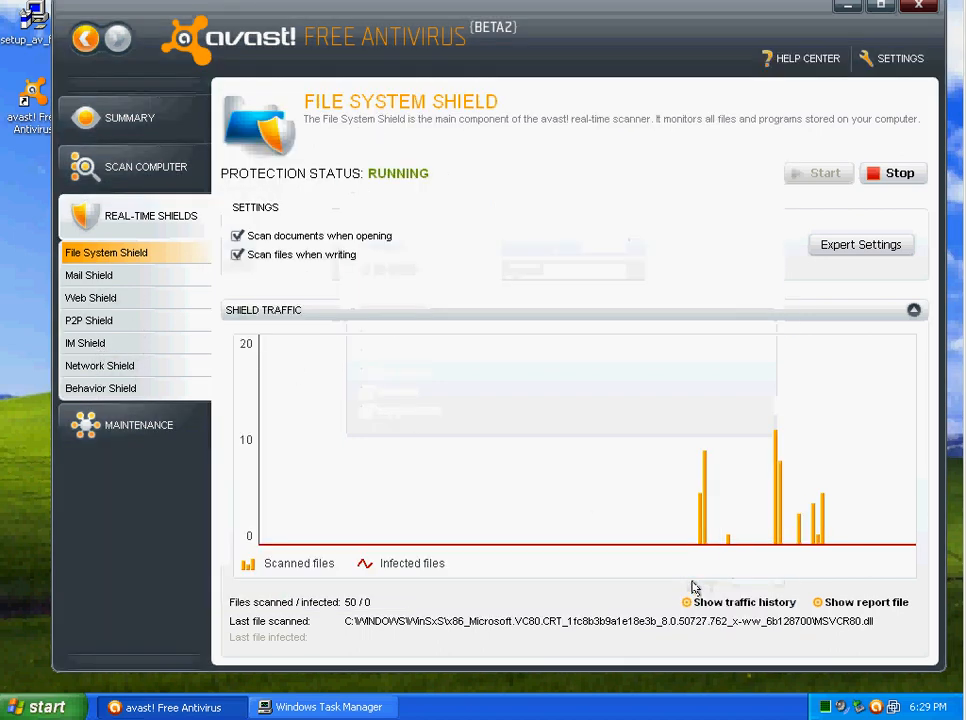
- Browse Web Shield expert settings: main settings, exclusions and the available virus actions
left_click(90, 296)
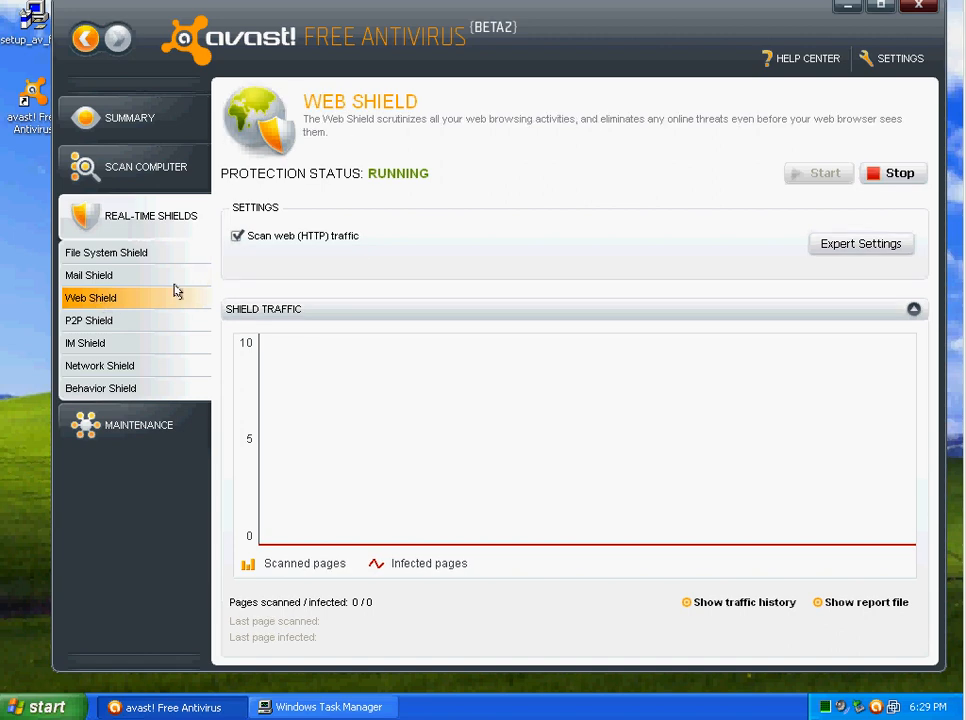
left_click(860, 244)
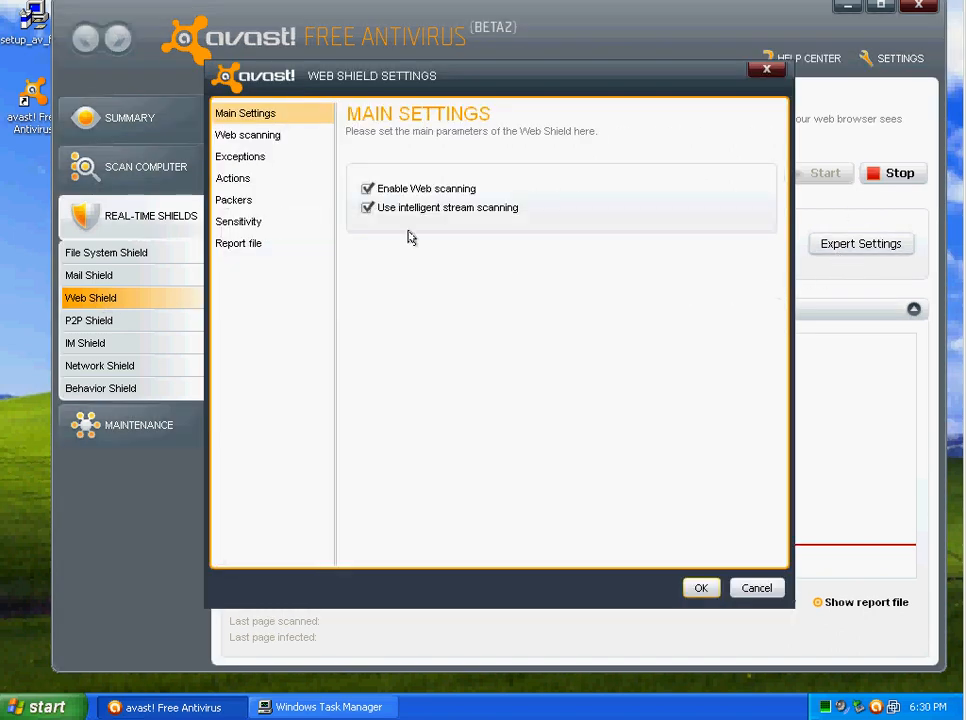
left_click(248, 134)
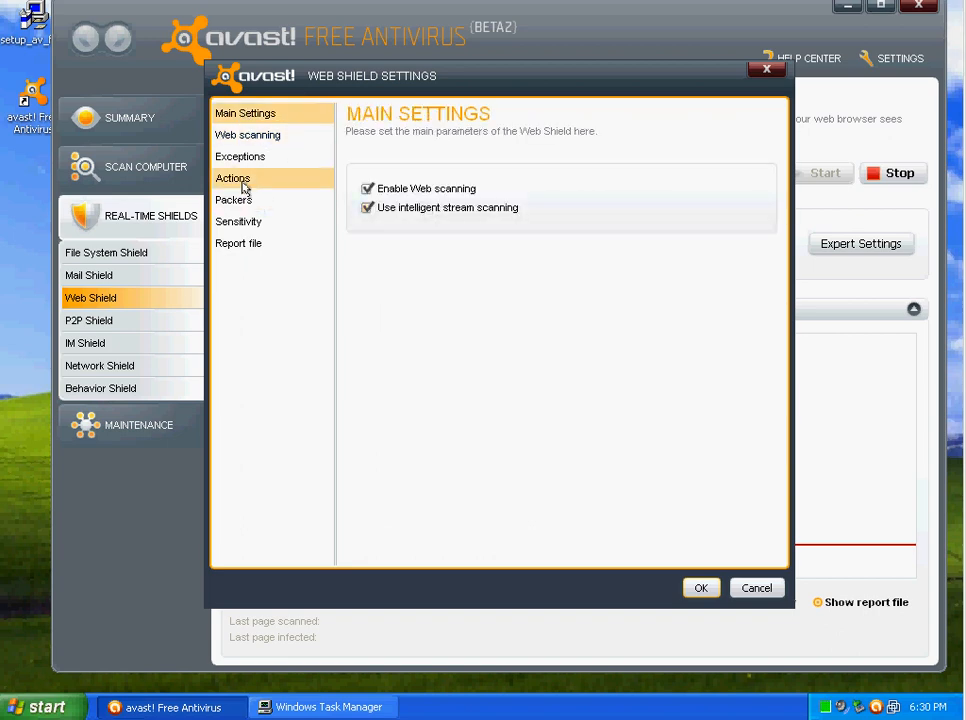
left_click(240, 156)
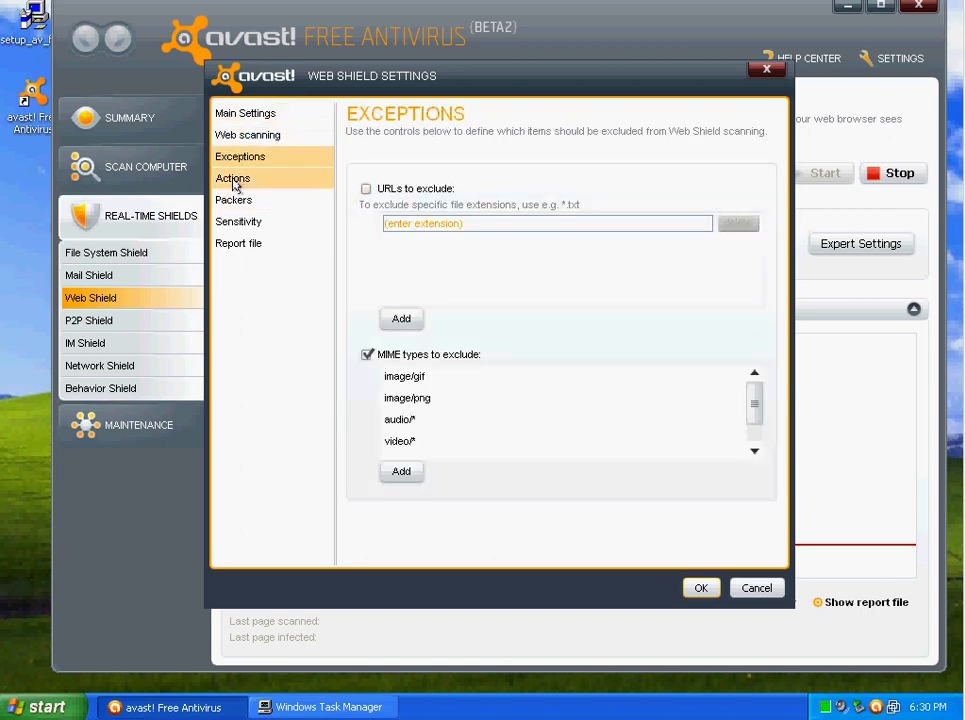
left_click(232, 178)
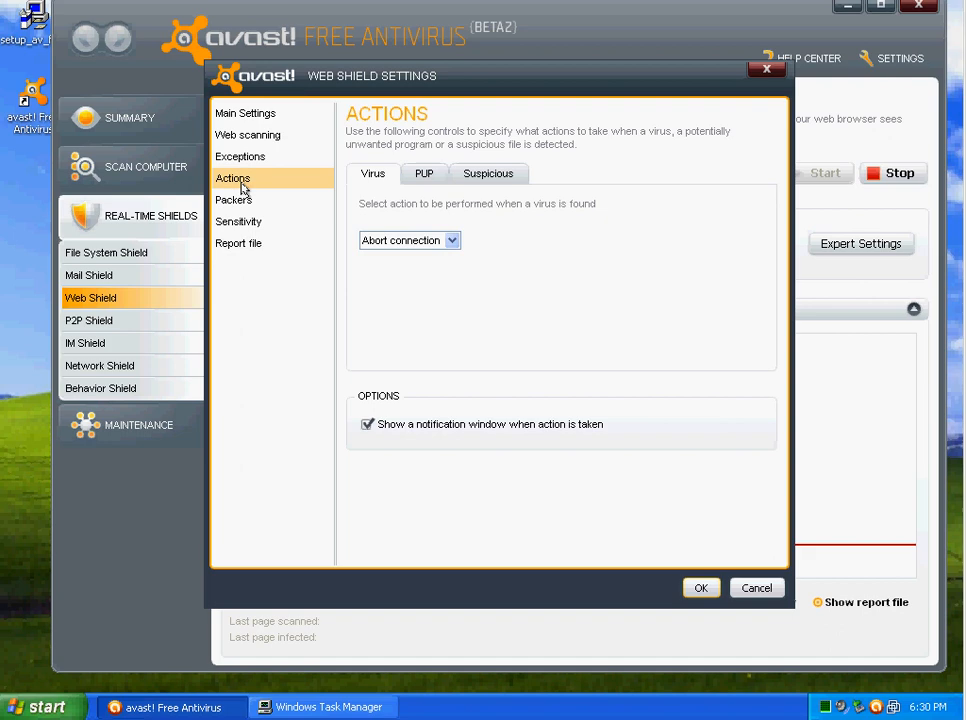
left_click(408, 240)
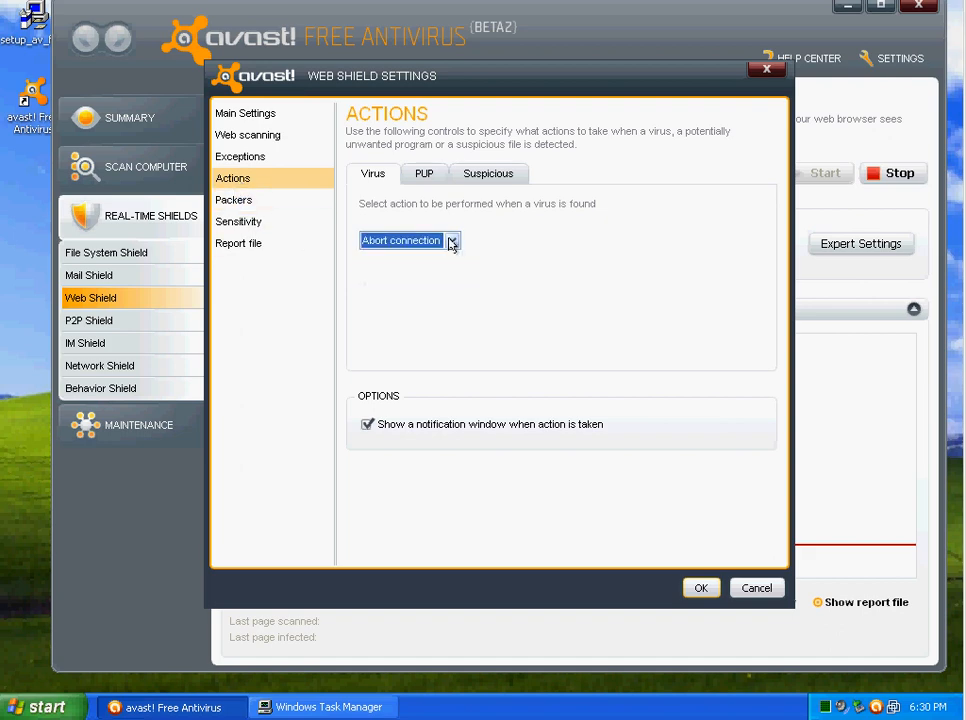
- Review the PUP and suspicious-file actions, packers and sensitivity, then confirm the Web Shield settings
left_click(424, 172)
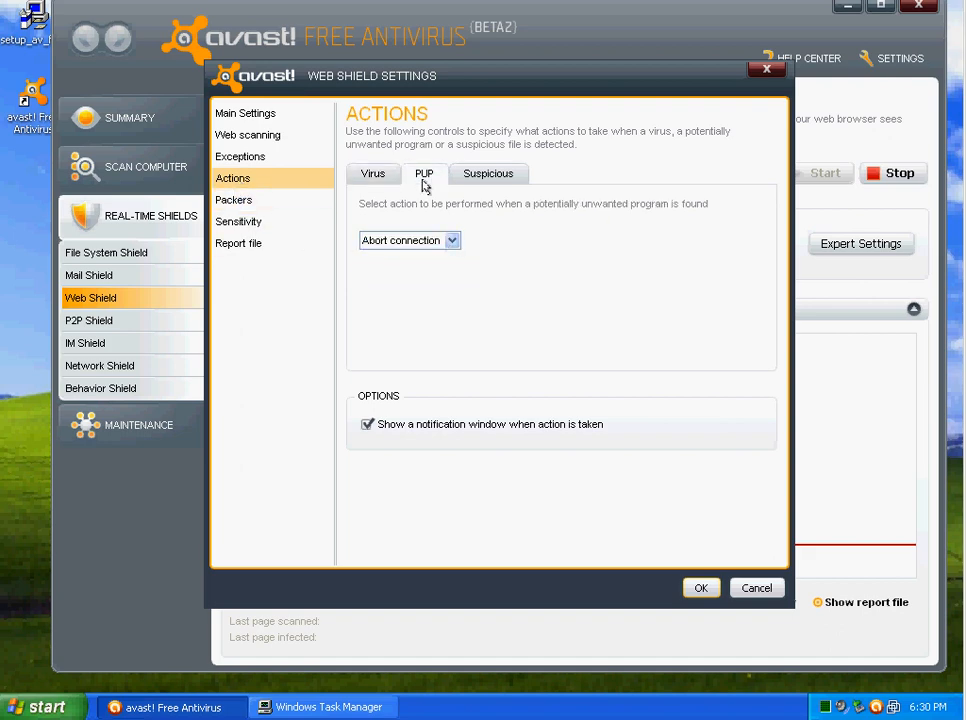
left_click(488, 172)
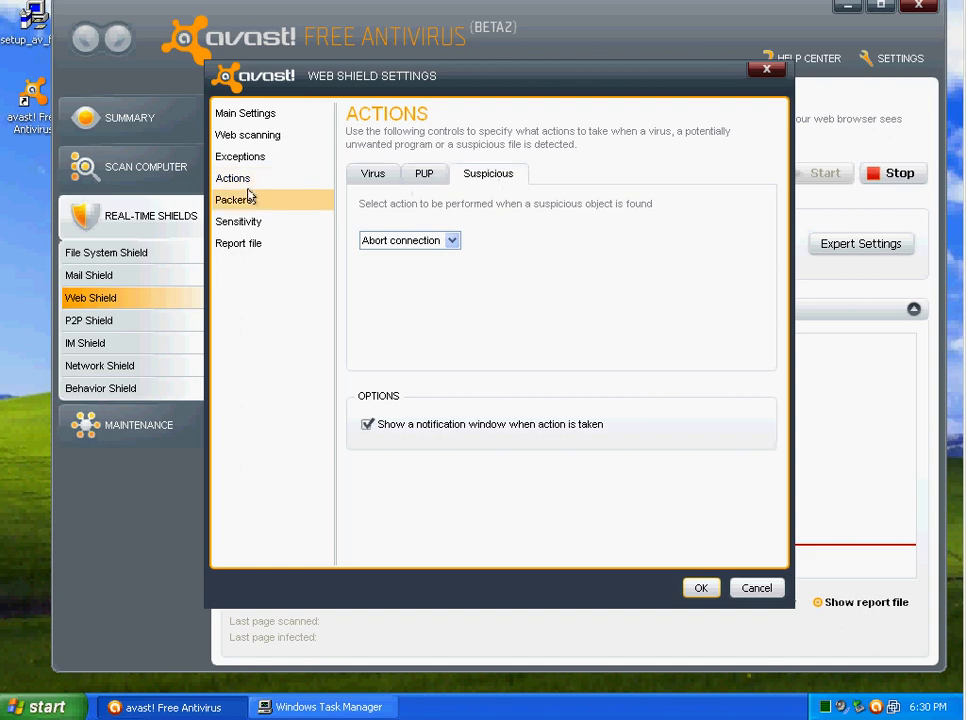
left_click(234, 200)
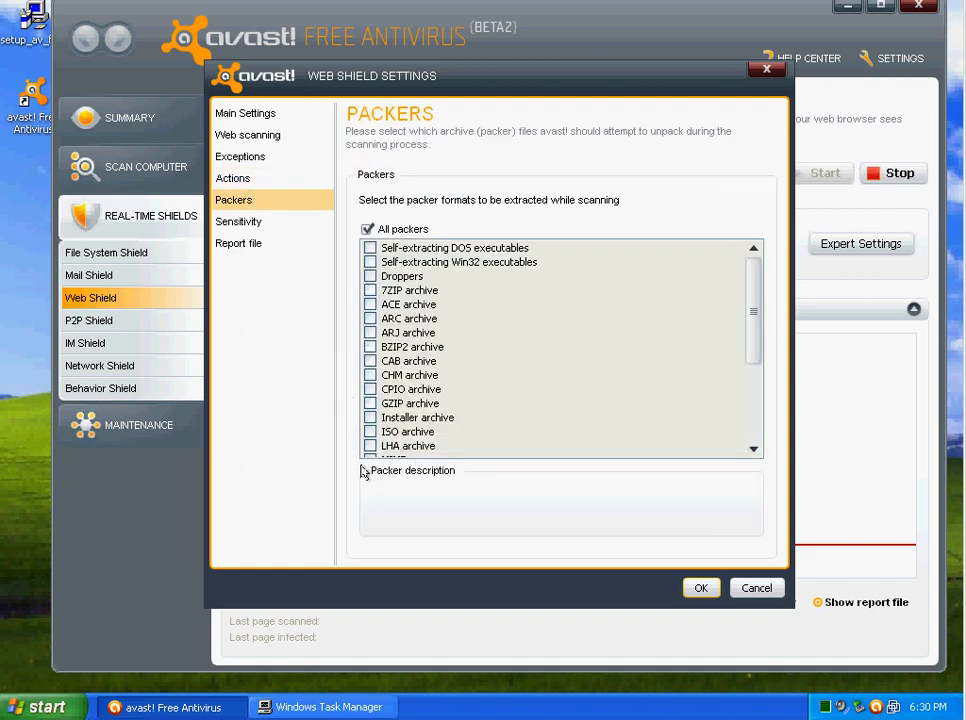
left_click(238, 220)
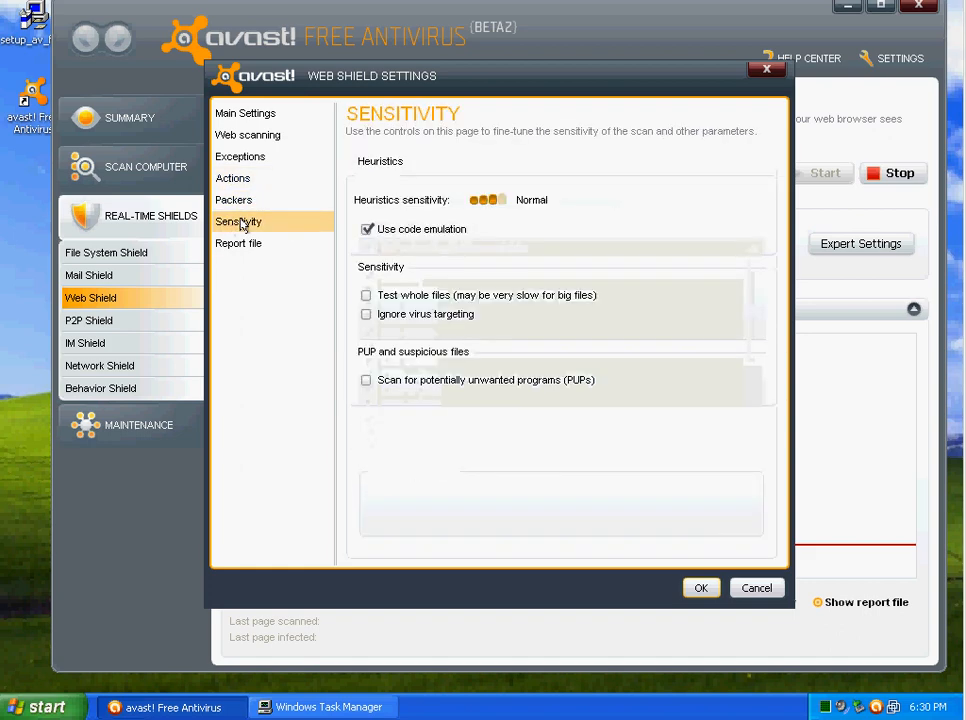
left_click(238, 244)
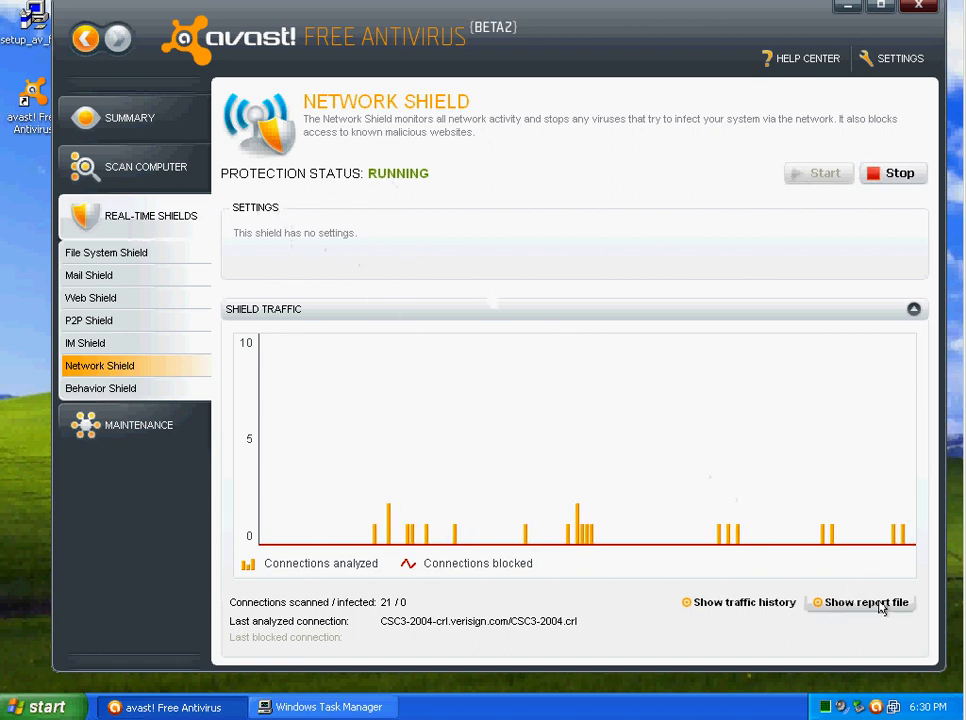
- View the Behavior Shield overview, return to the Summary and close the avast main window
left_click(100, 388)
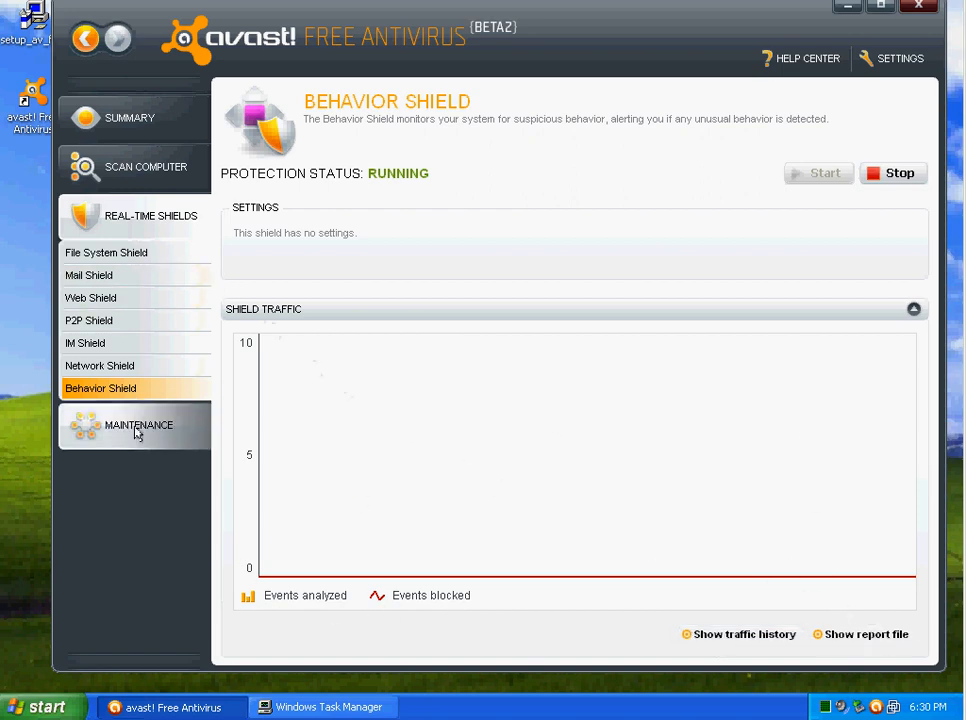
left_click(128, 116)
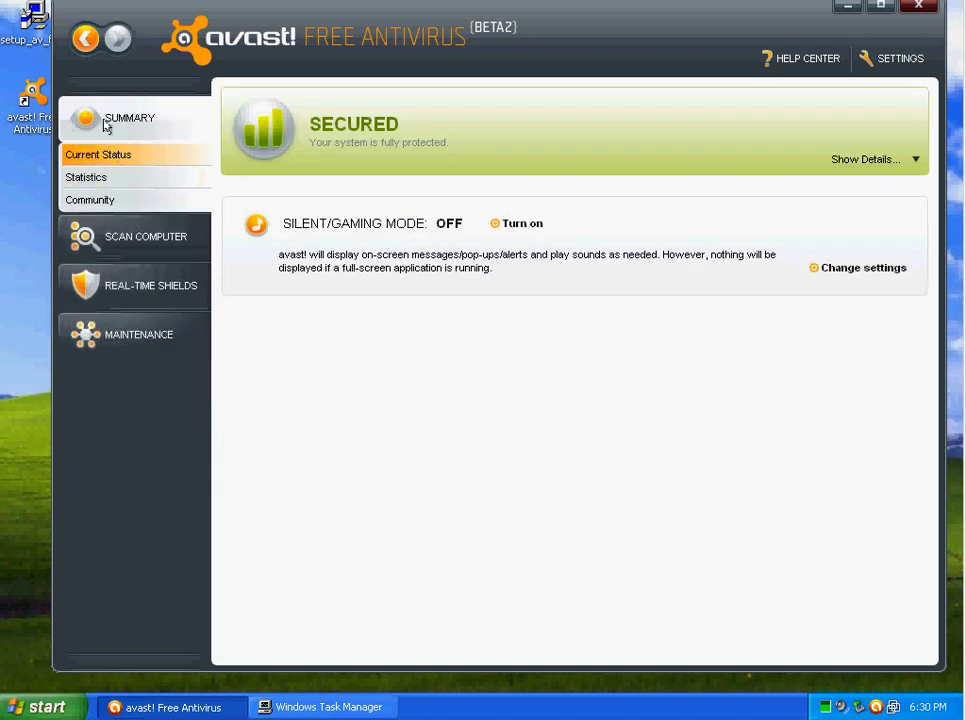
left_click(900, 58)
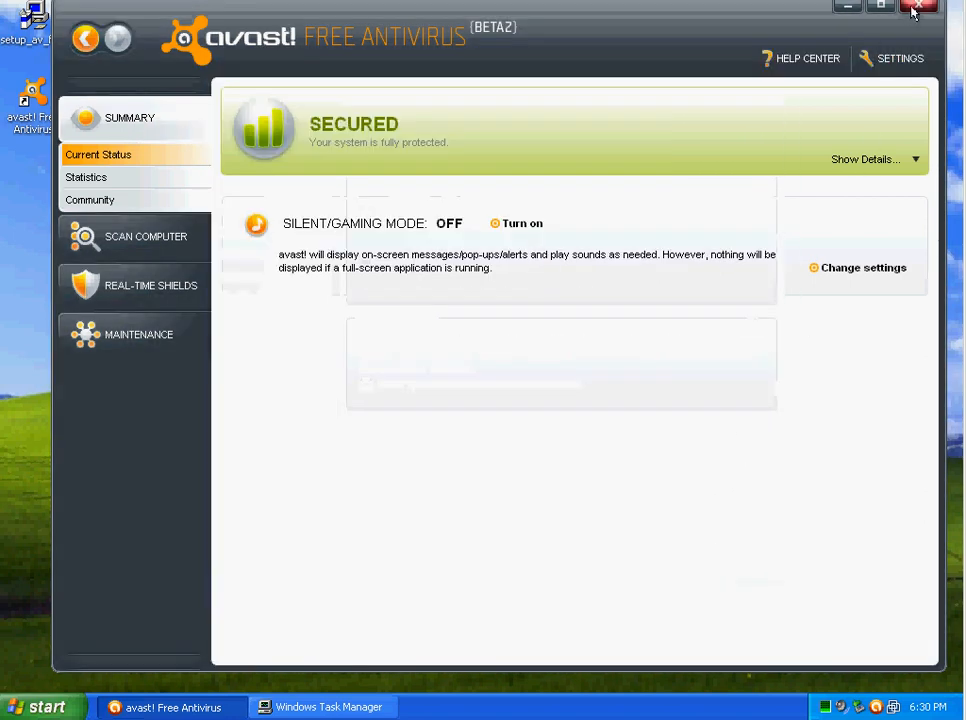
left_click(916, 8)
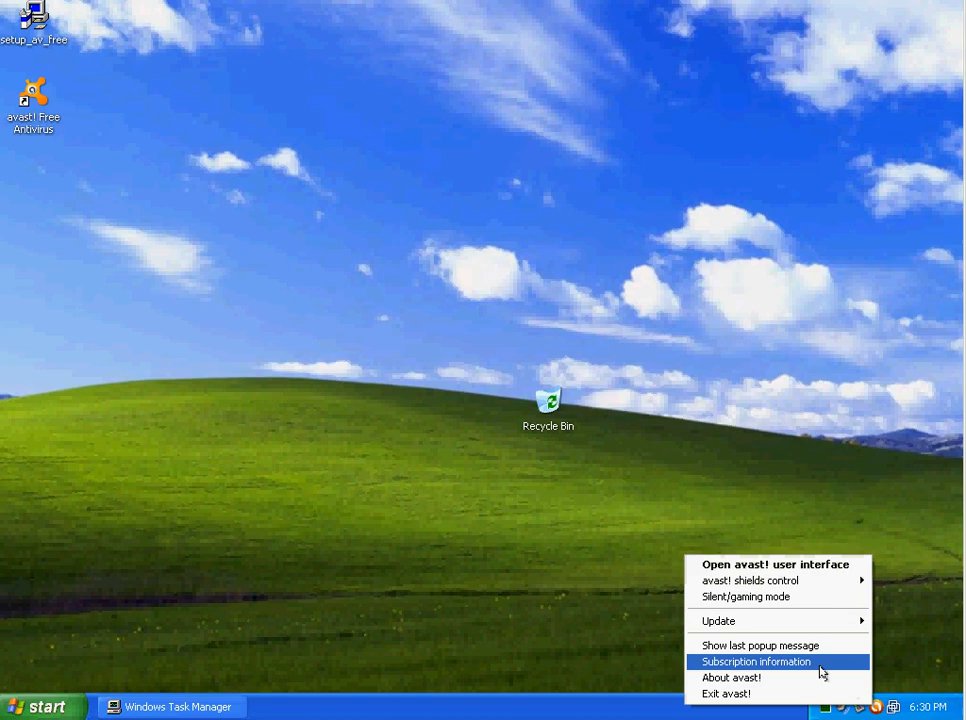
mouse_move(718, 620)
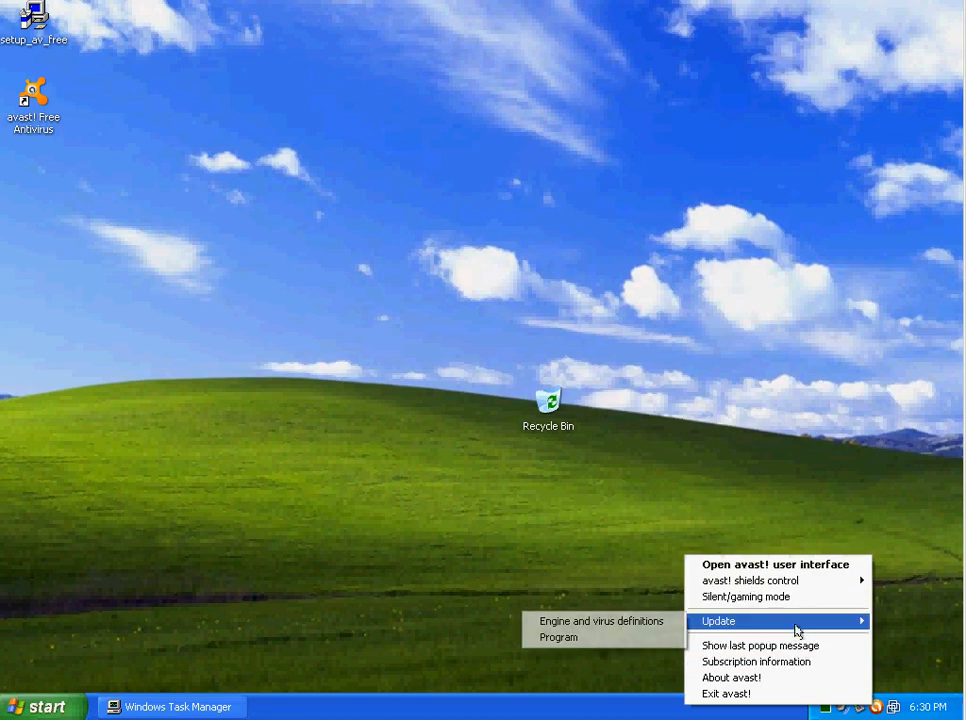
- Launch an engine and virus definitions update from the tray menu, then close Task Manager
left_click(602, 620)
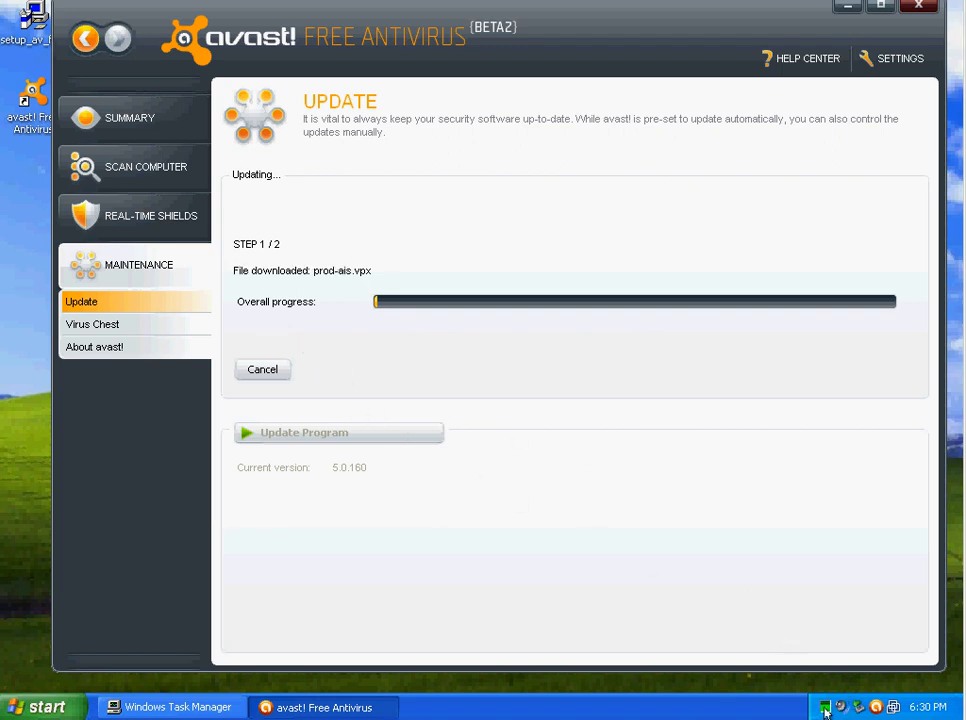
left_click(170, 708)
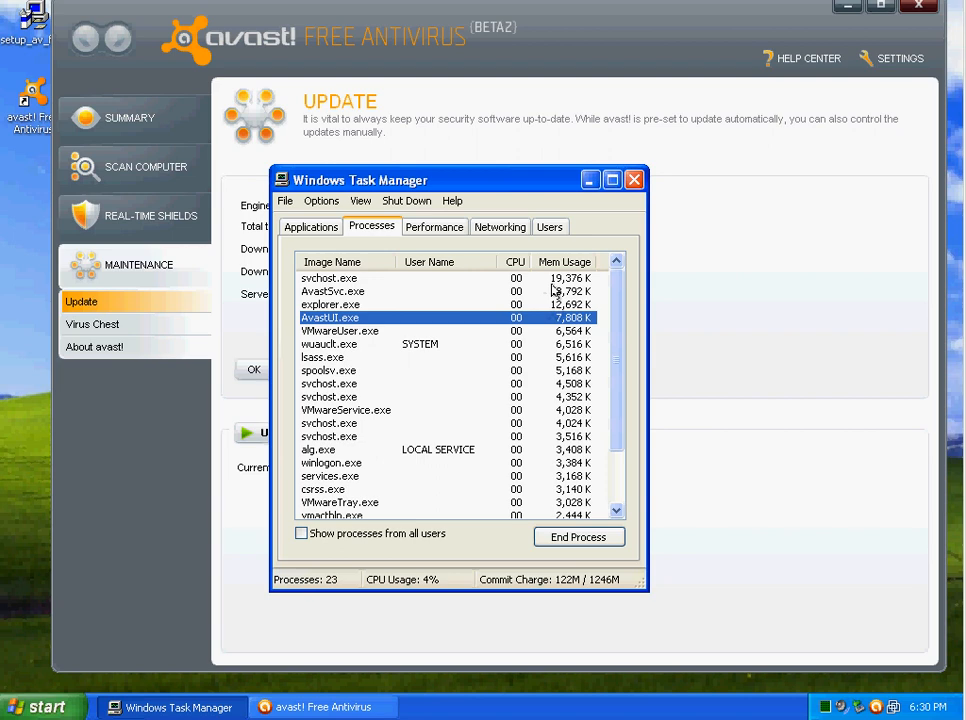
left_click(634, 180)
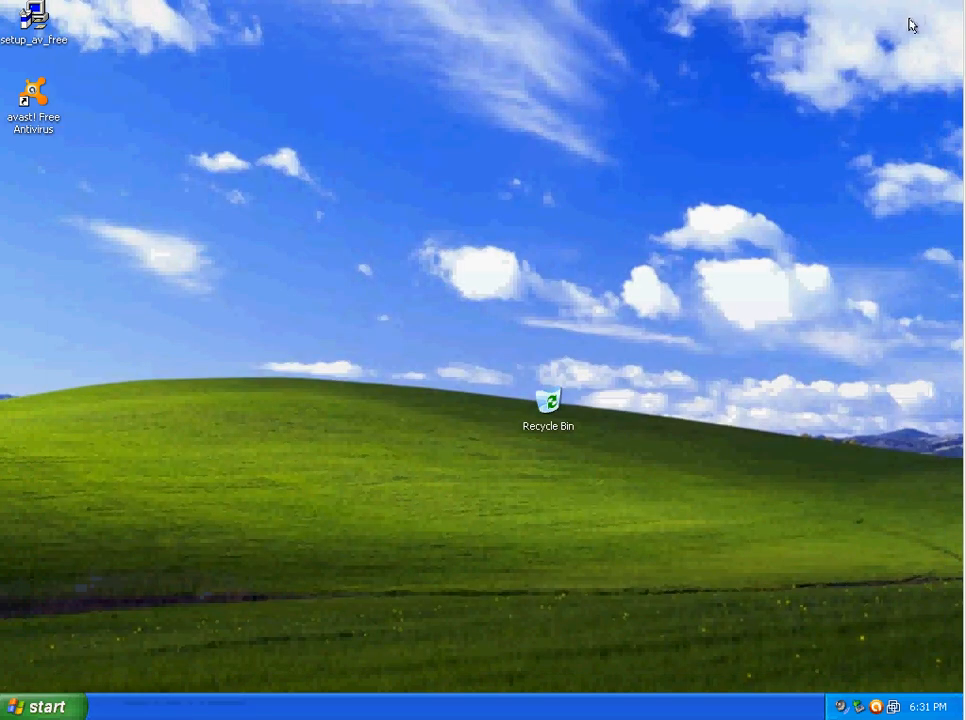
mouse_move(104, 364)
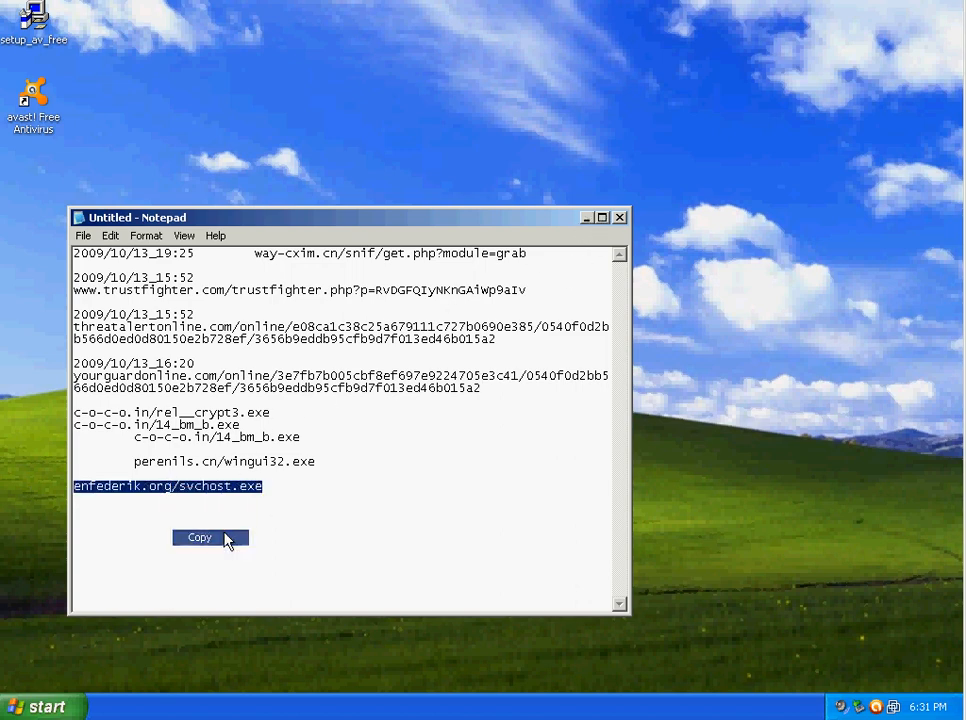
- Copy the enfederik.org/svchost.exe link from the Notepad sample list
left_click(200, 538)
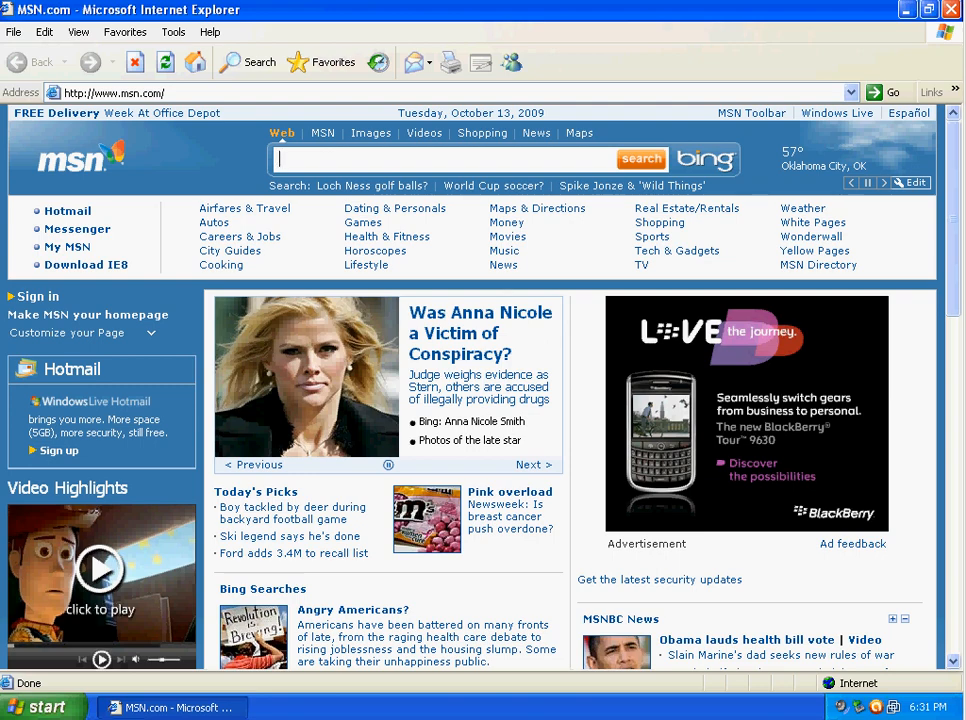
- Visit enfederik.org/svchost.exe, then paste perenlis.cn/wingui32.exe into the Address bar; avast blocks both
left_click(116, 92)
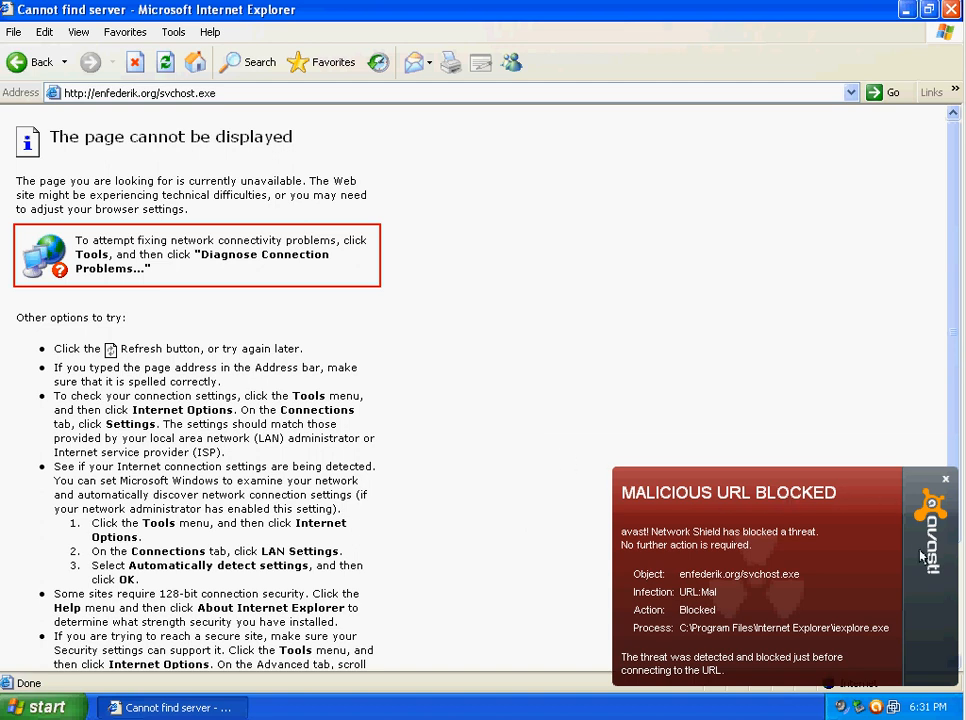
mouse_move(944, 480)
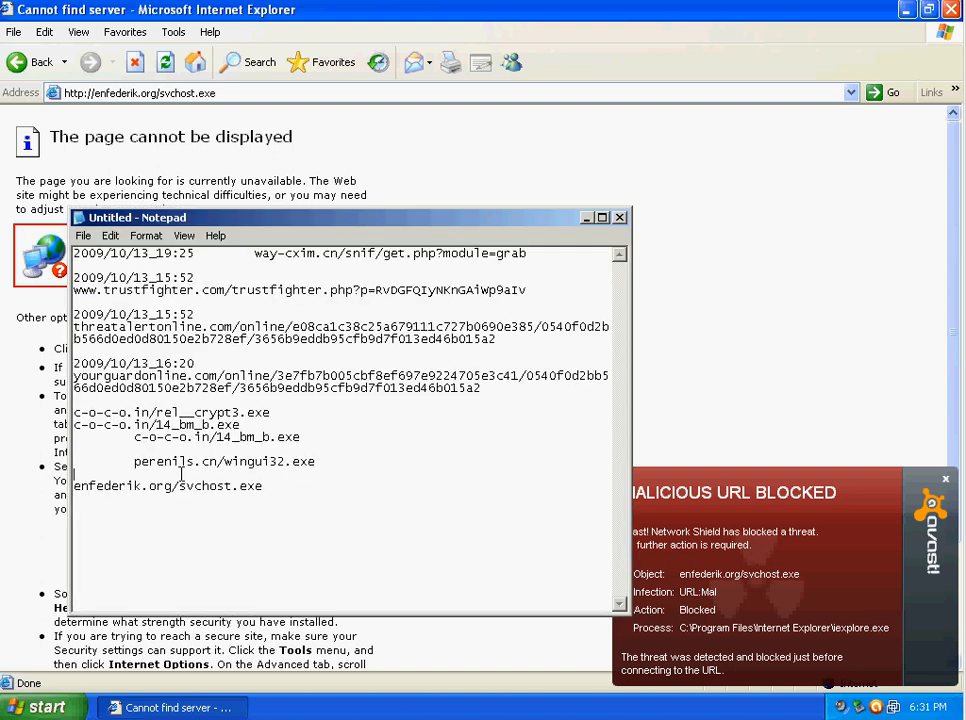
right_click(180, 460)
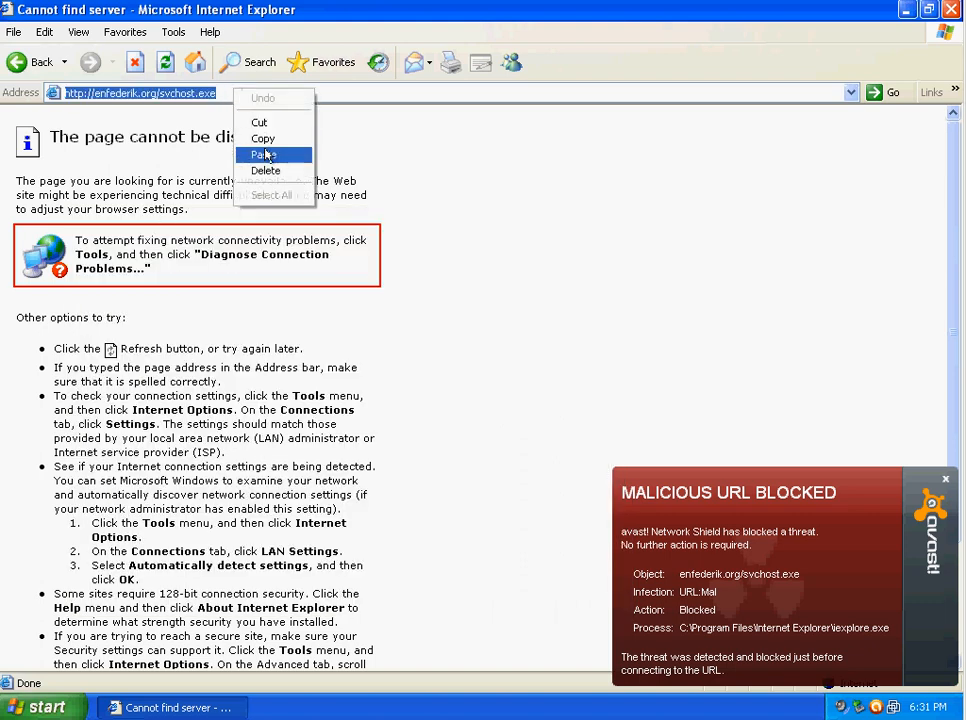
left_click(262, 154)
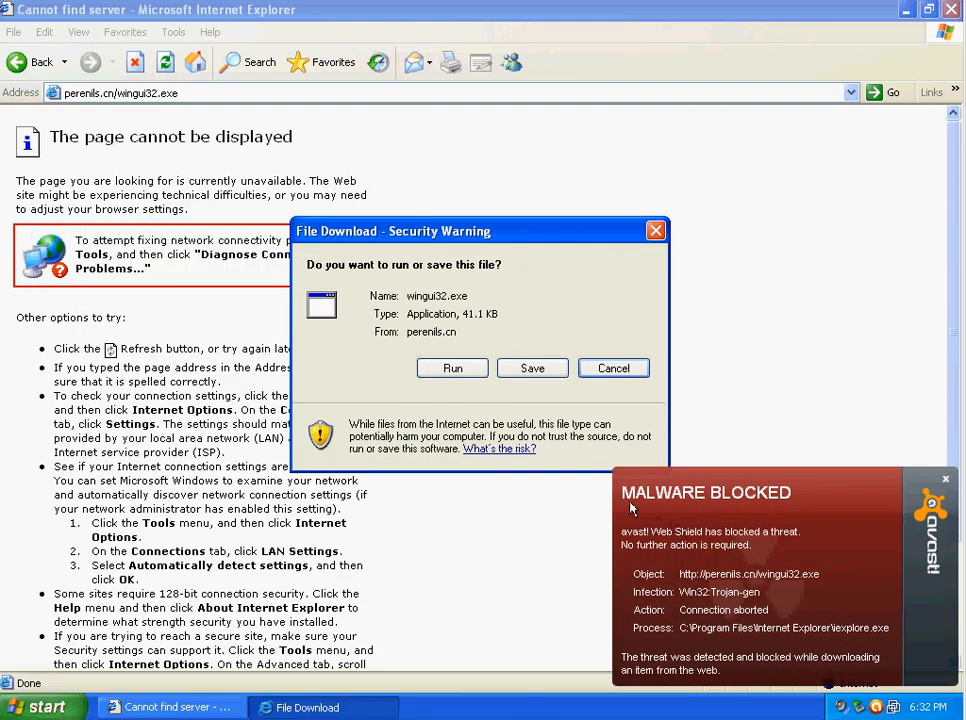
- Dismiss the blocked wingui32.exe prompt, then request c-o-c-o.in/14_bm_b.exe from the notes and save it
left_click(532, 368)
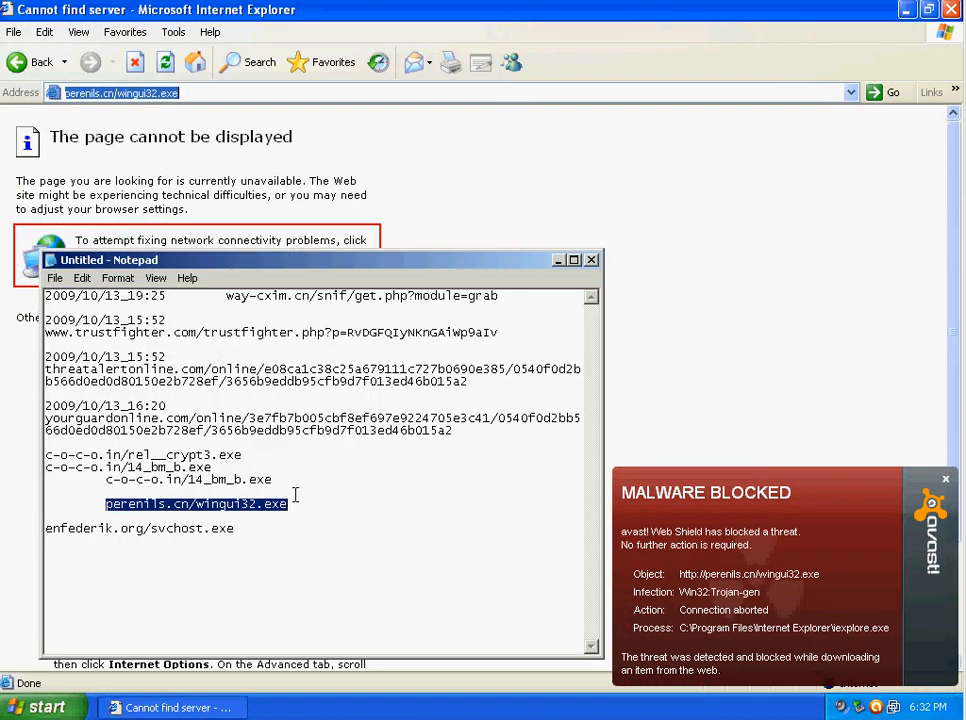
double_click(216, 480)
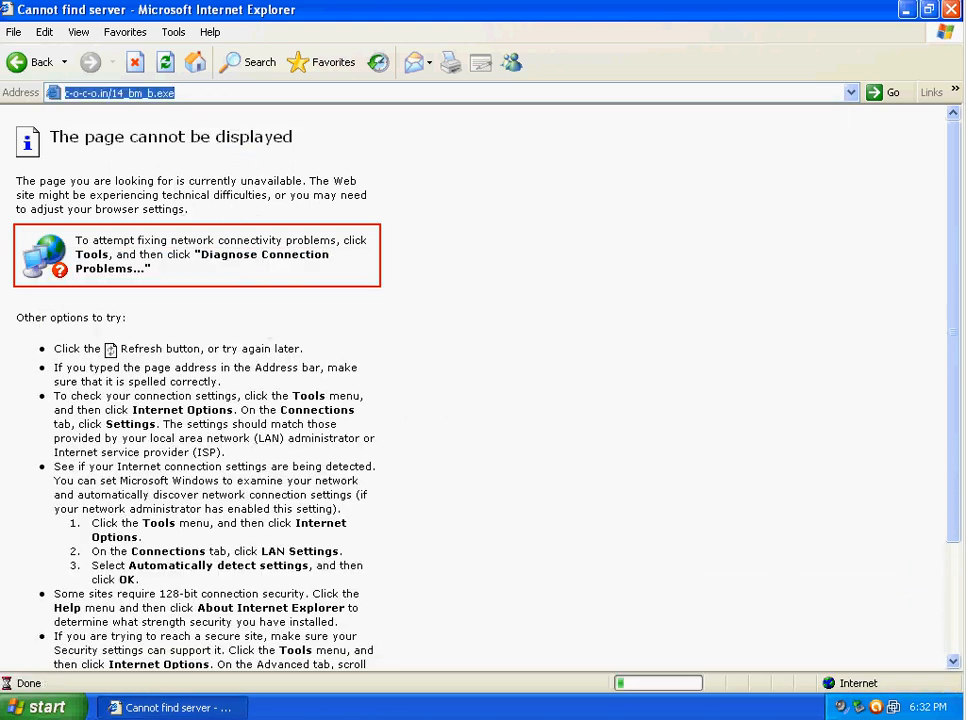
mouse_move(388, 418)
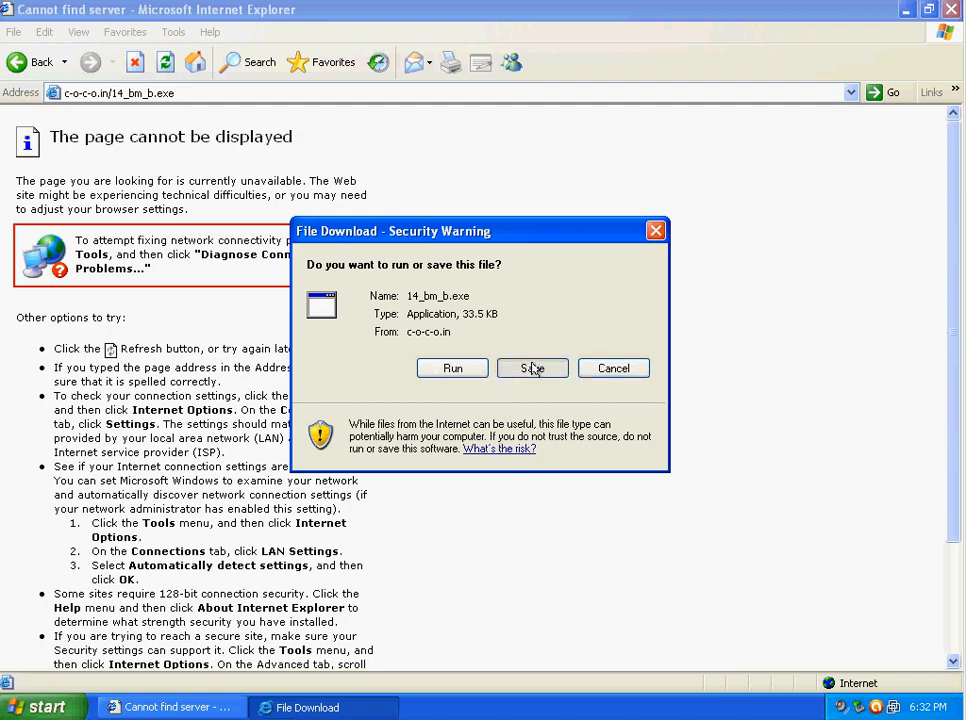
left_click(532, 368)
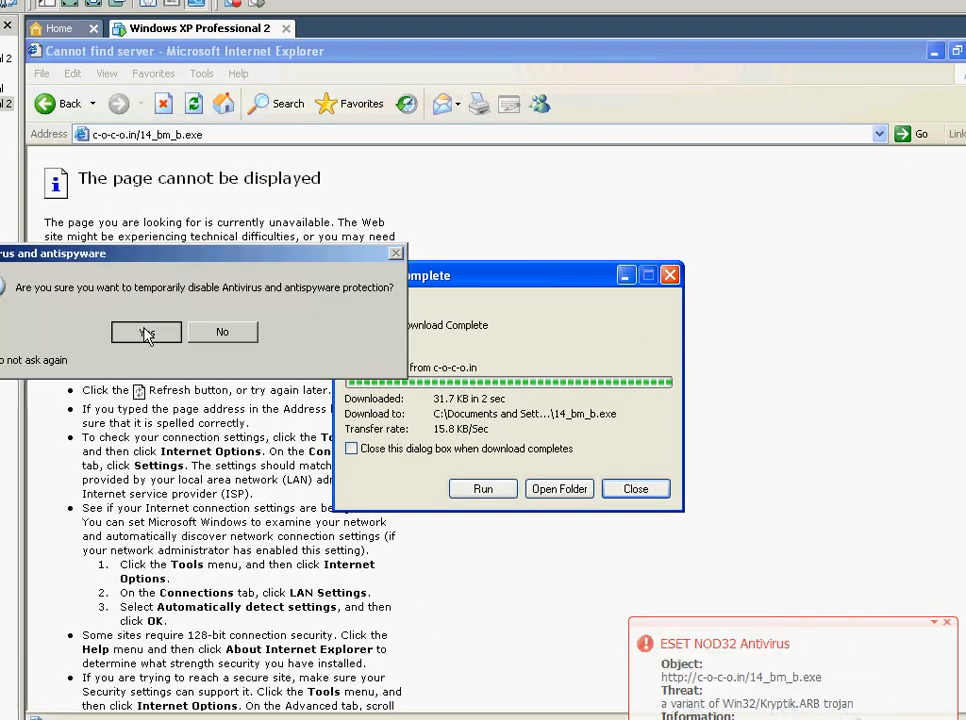
- Confirm temporarily disabling ESET protection and close the 14_bm_b.exe download-complete notice
left_click(146, 332)
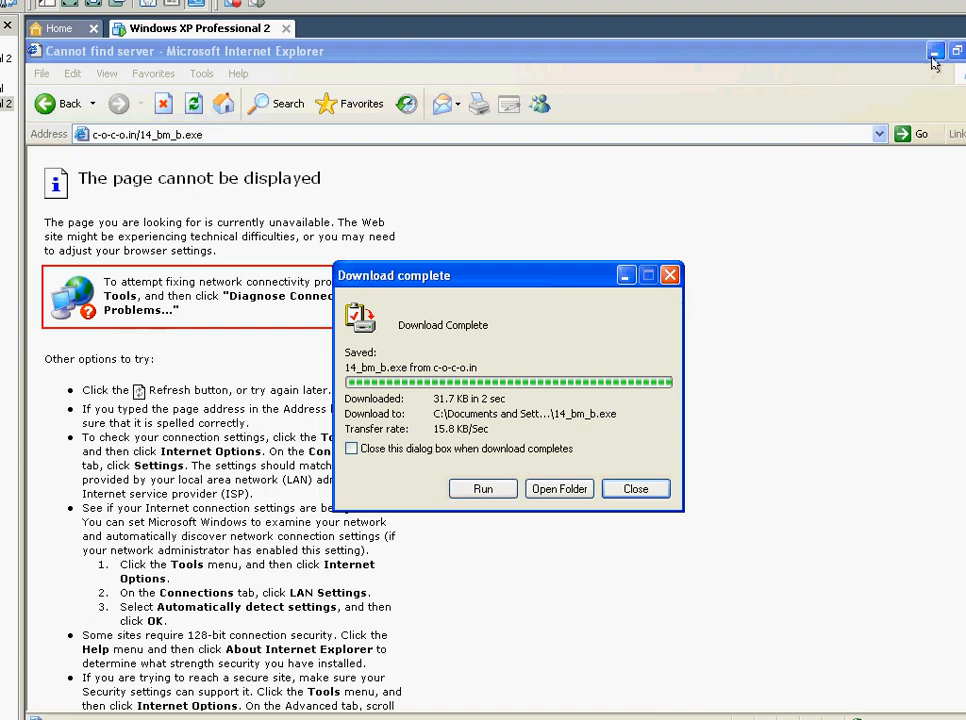
left_click(936, 52)
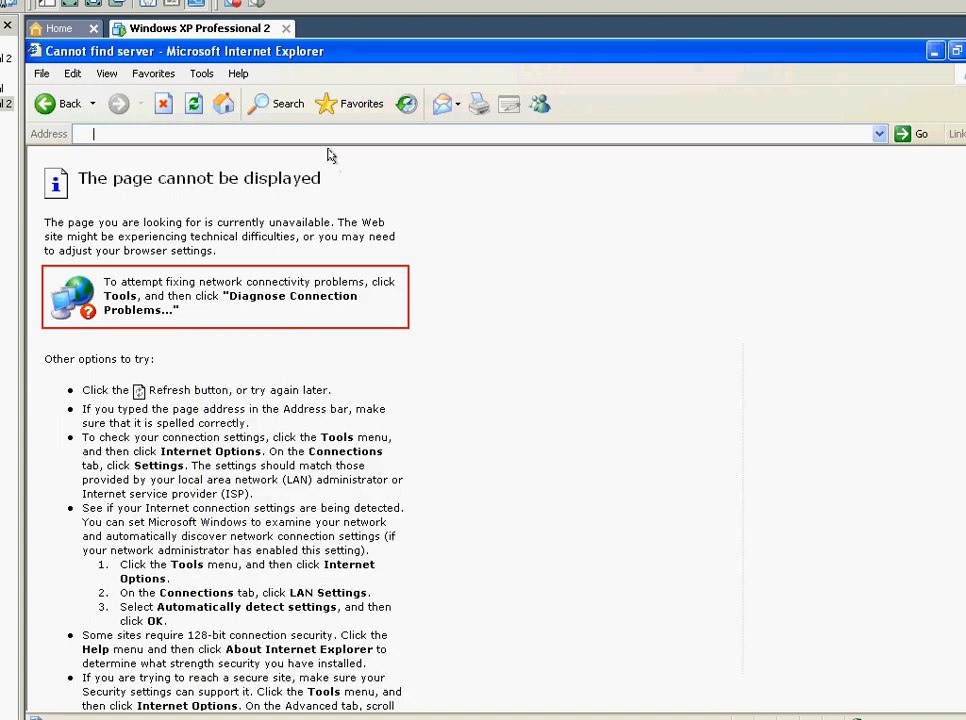
- Request c-o-c-o.in/14_bm_b.exe again and save it to the Desktop, replacing the existing file
type("s-o-c-o.in/14_bm_b.exe")
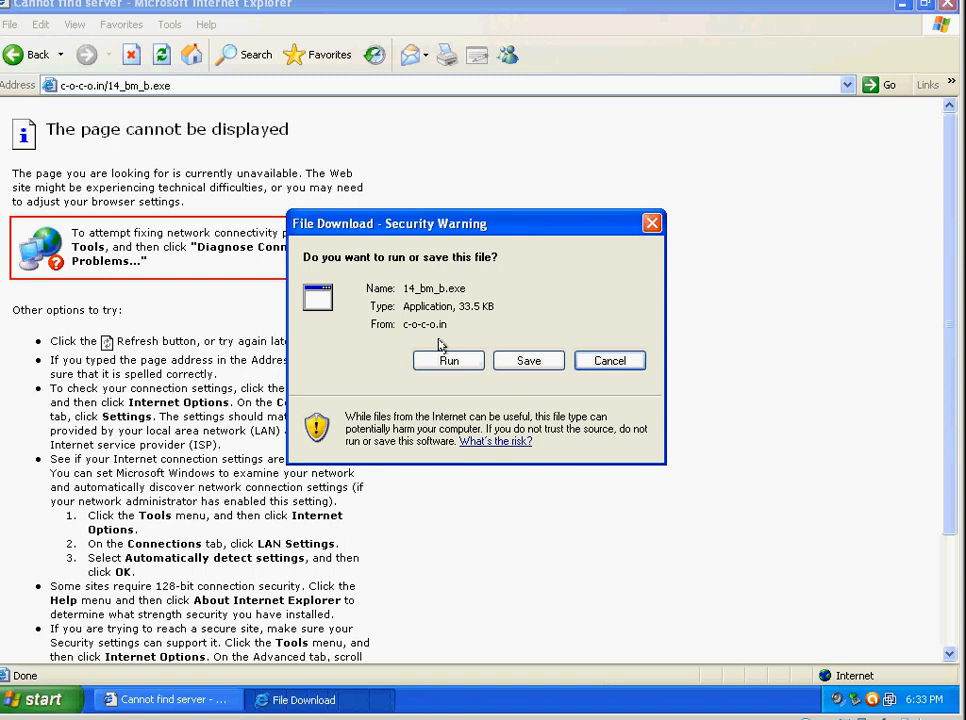
left_click(528, 360)
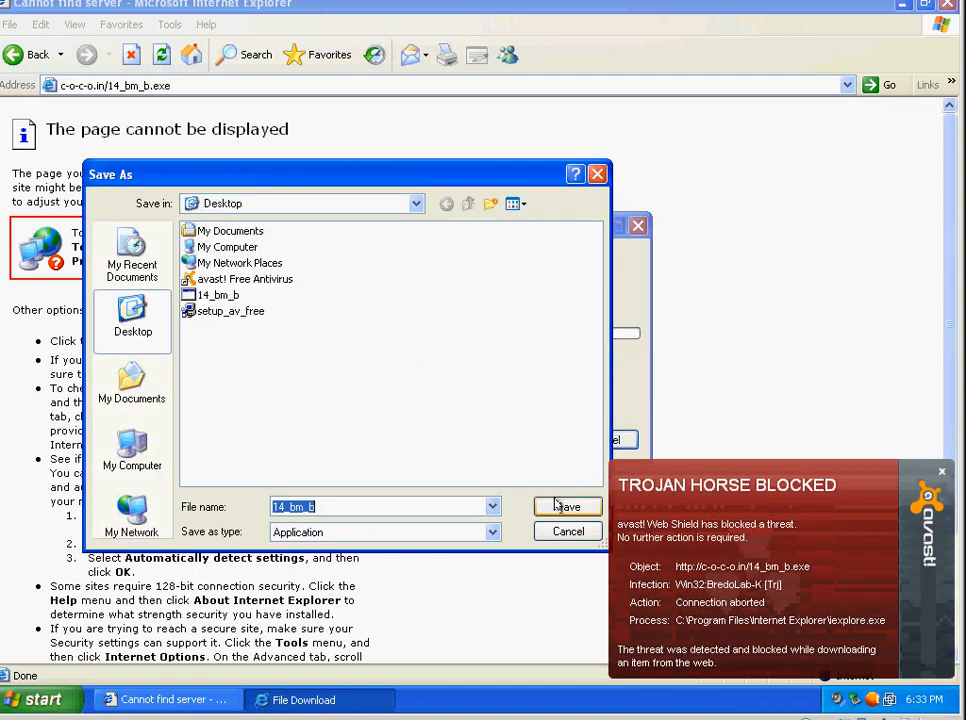
left_click(566, 506)
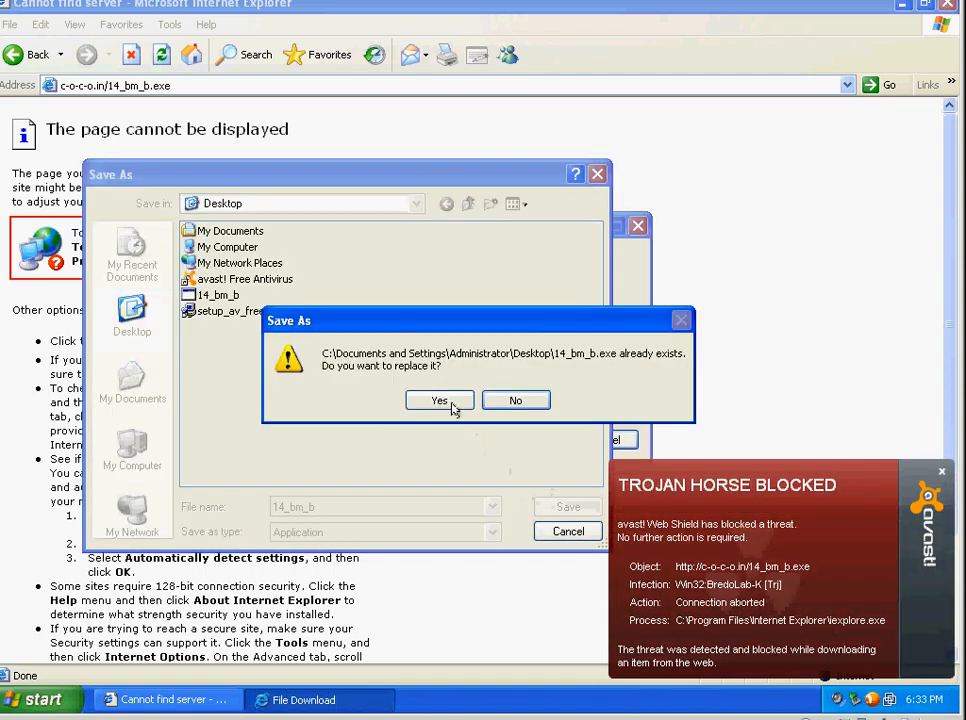
left_click(440, 400)
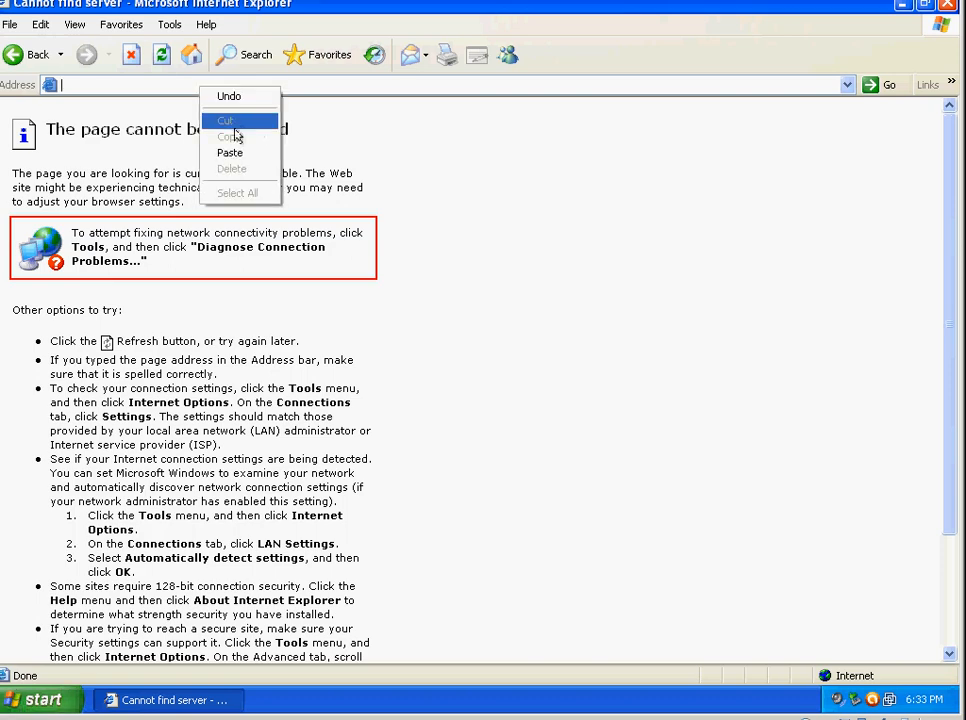
- After avast blocks it as a Trojan, copy the address and retry saving to the Desktop
left_click(230, 152)
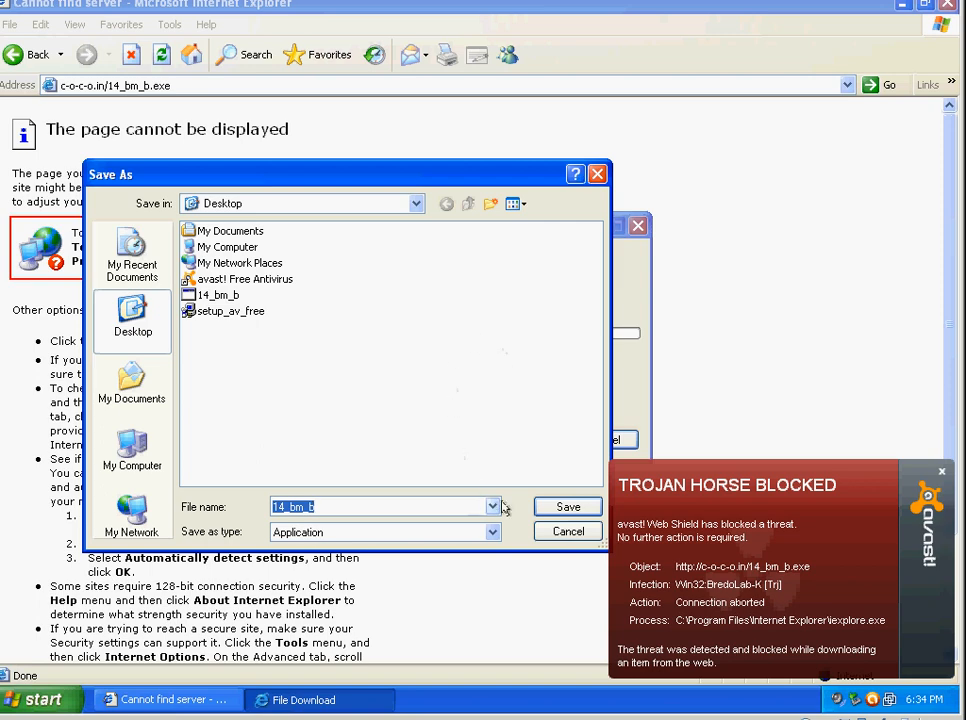
left_click(568, 532)
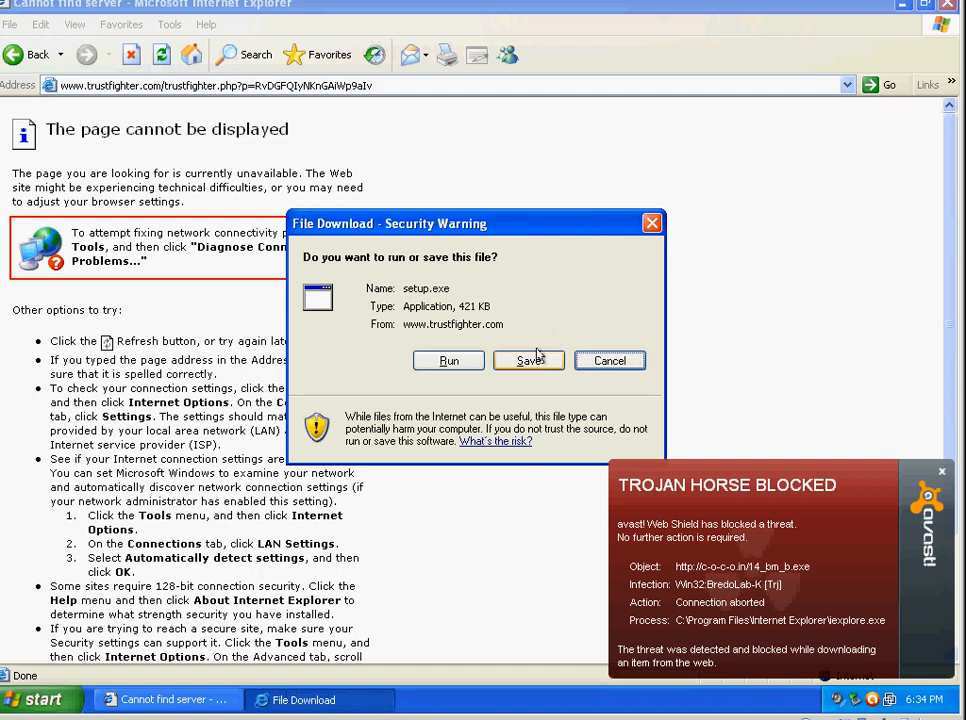
- Save and run TrustFighter's setup.exe, view its fake Security Center recommendations and dismiss them
left_click(528, 360)
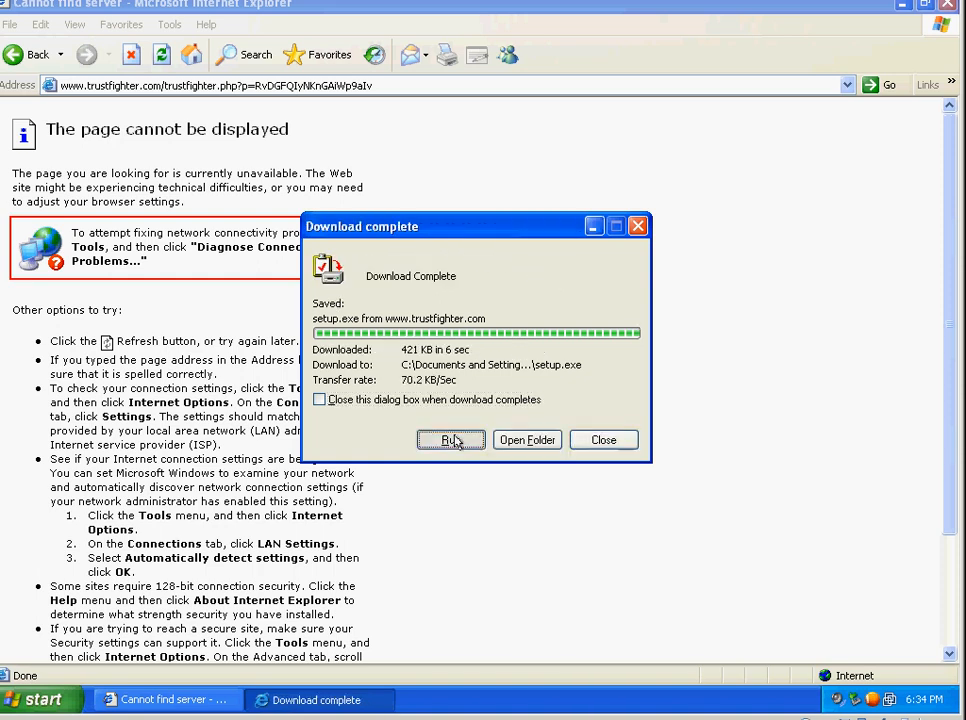
left_click(604, 440)
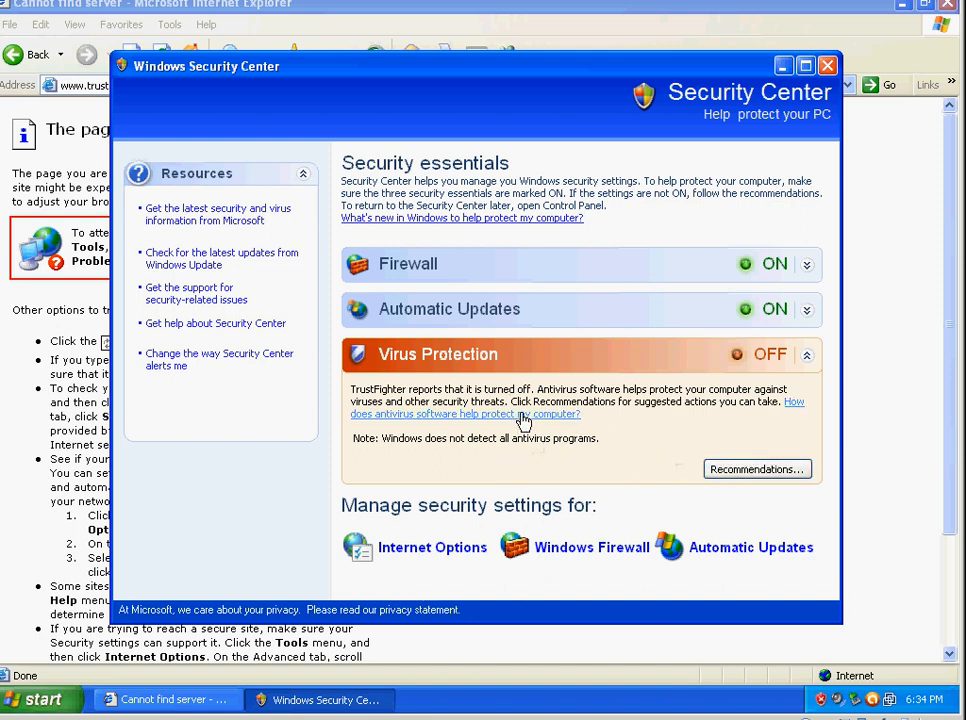
left_click(756, 468)
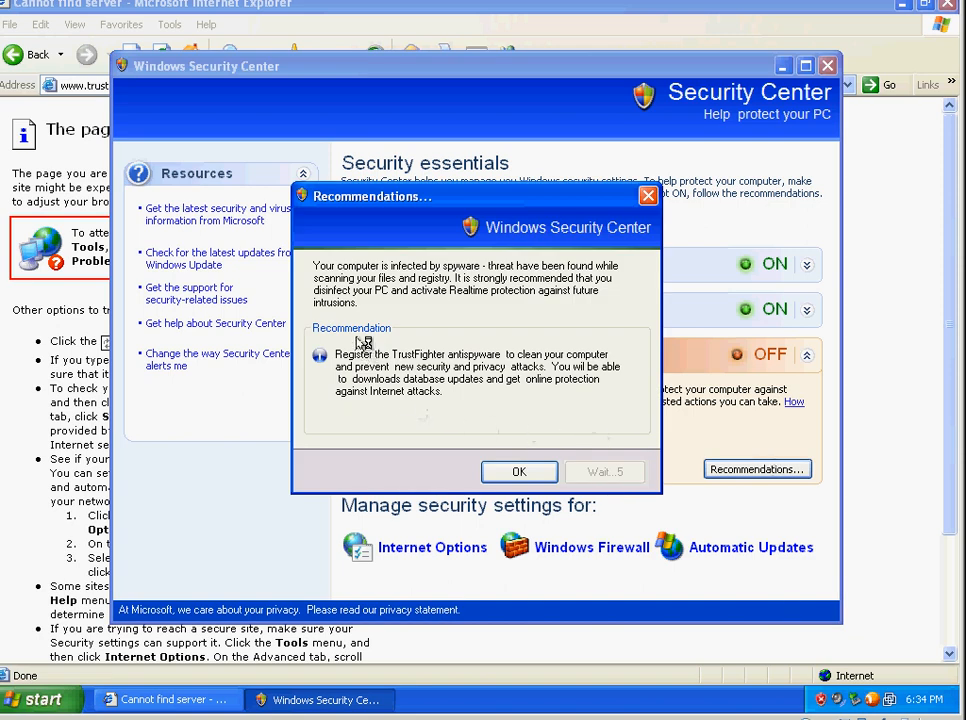
left_click(520, 472)
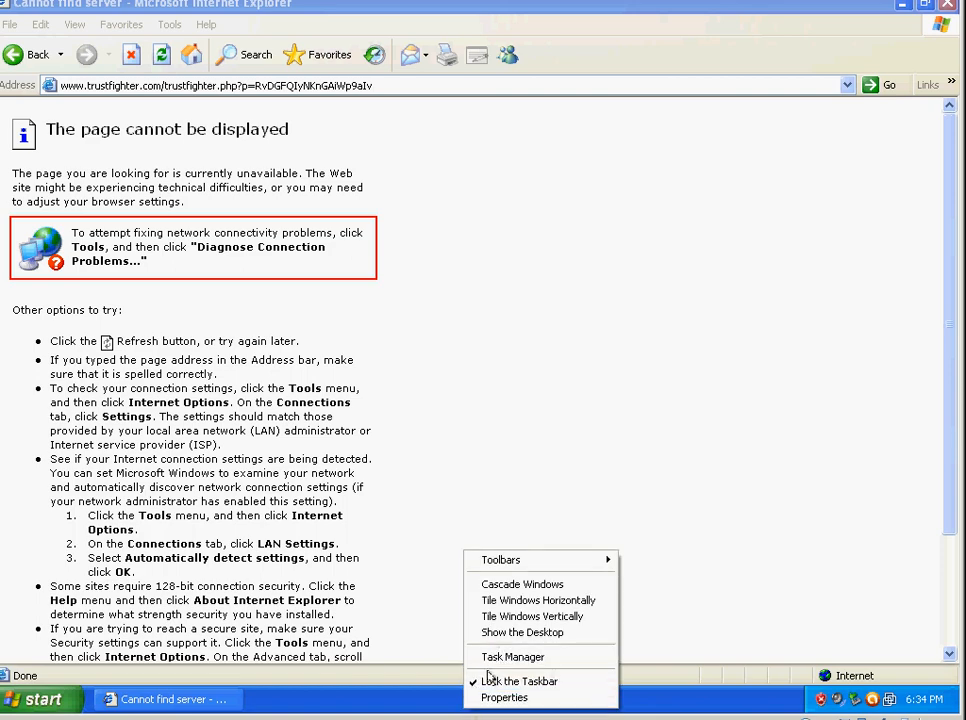
- Review the Task Manager process list where setup.exe is running, then close it
left_click(512, 656)
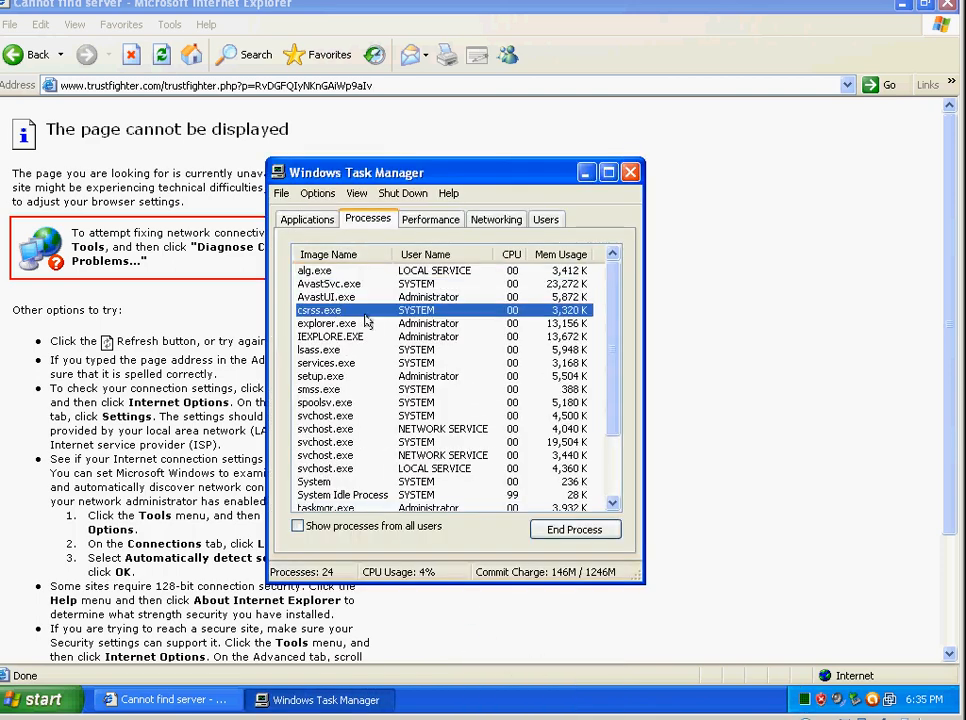
scroll("down", 3)
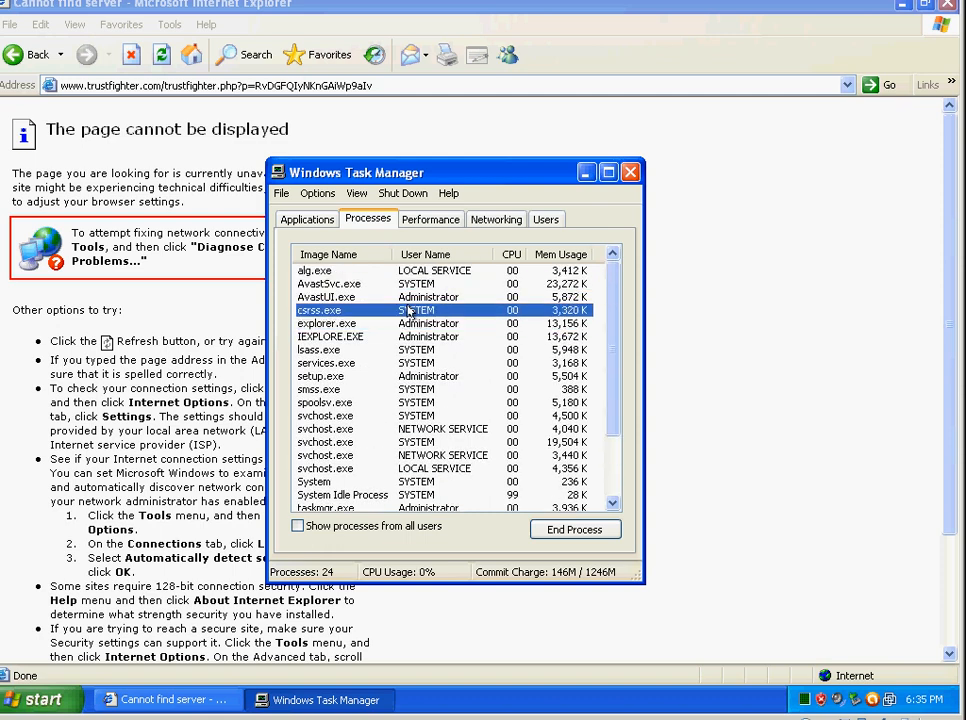
left_click(630, 172)
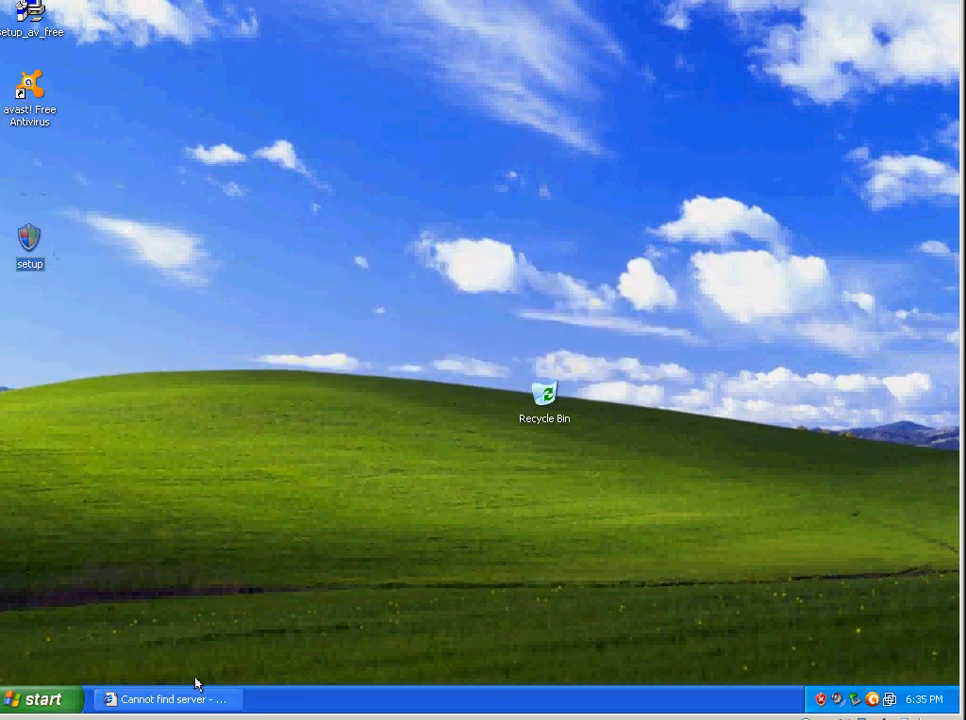
- Restore the browser and save test.dll from way-cxim.cn to the Desktop
left_click(168, 700)
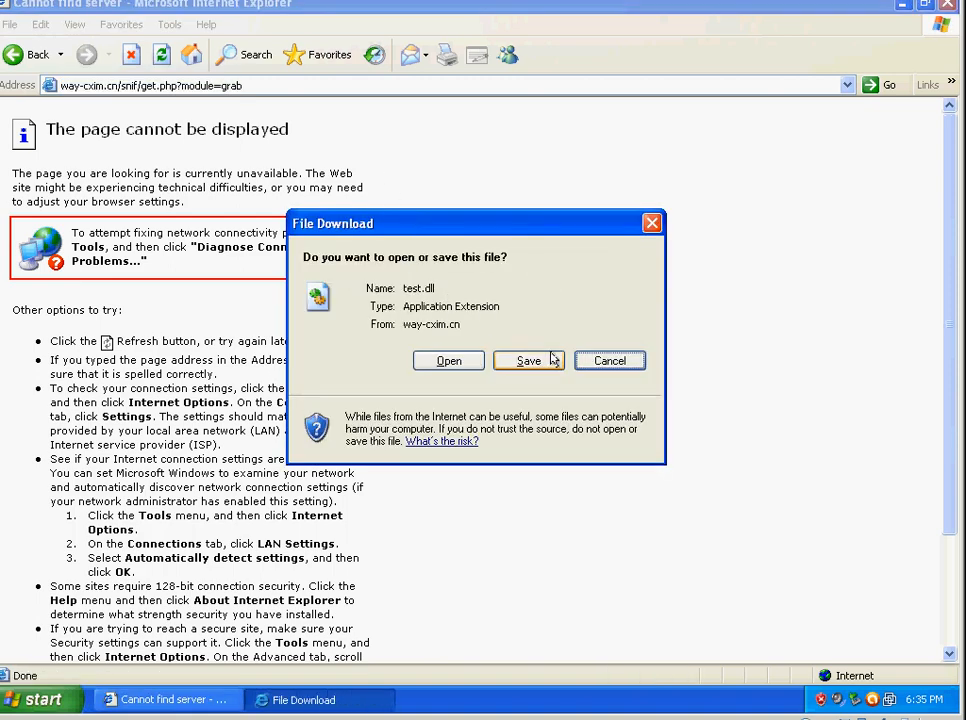
left_click(608, 360)
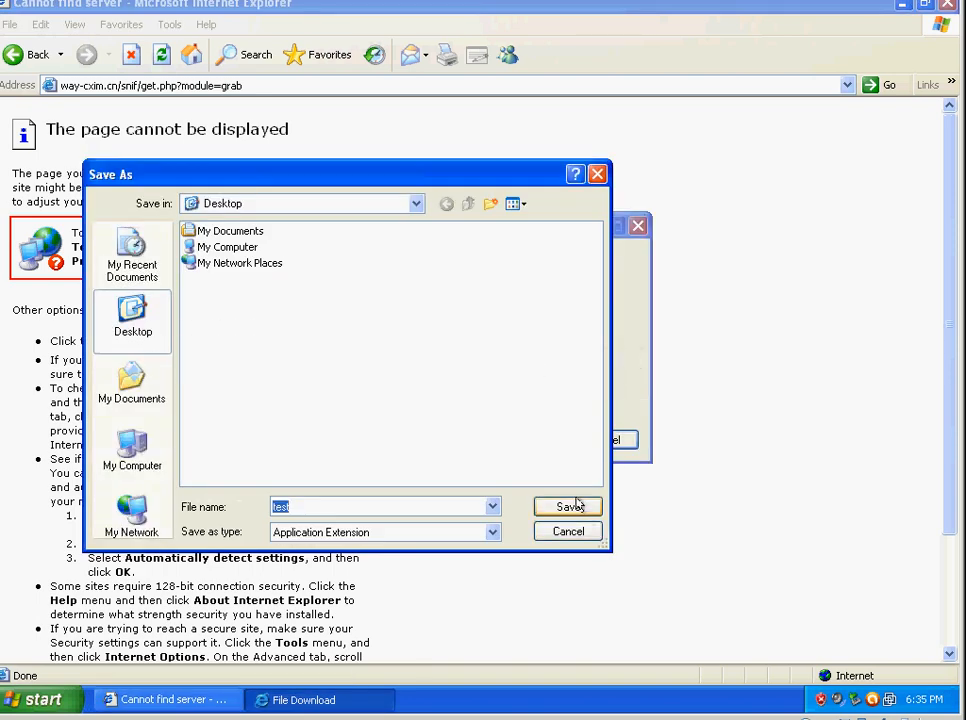
left_click(568, 506)
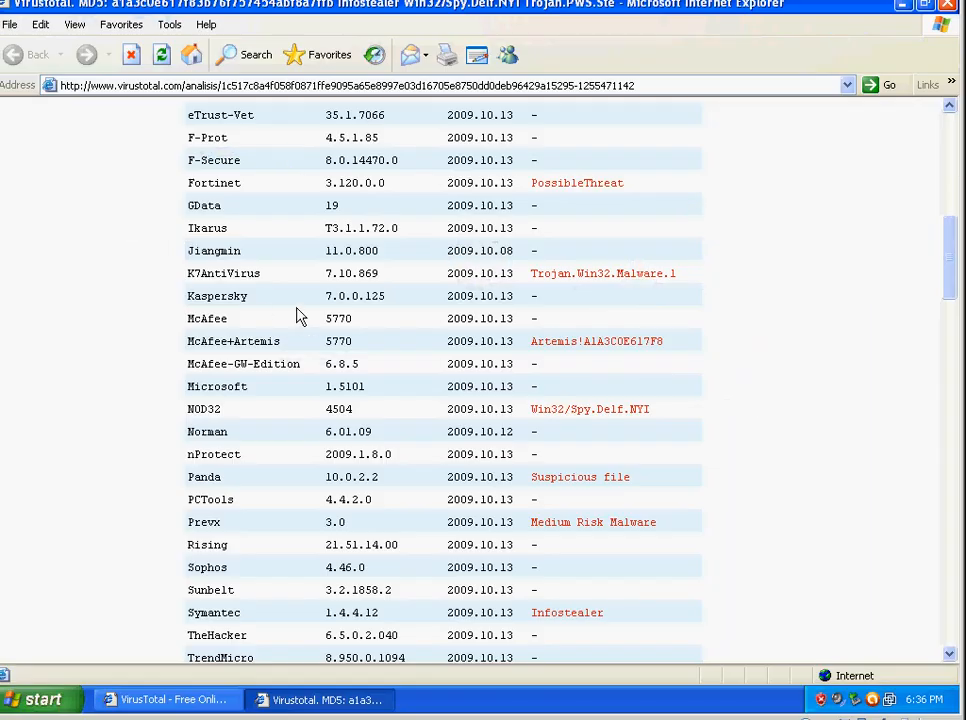
- Scroll the VirusTotal results for test.dll, noting the McAfee+Artemis detection and the 9/41 summary
scroll("down", 3)
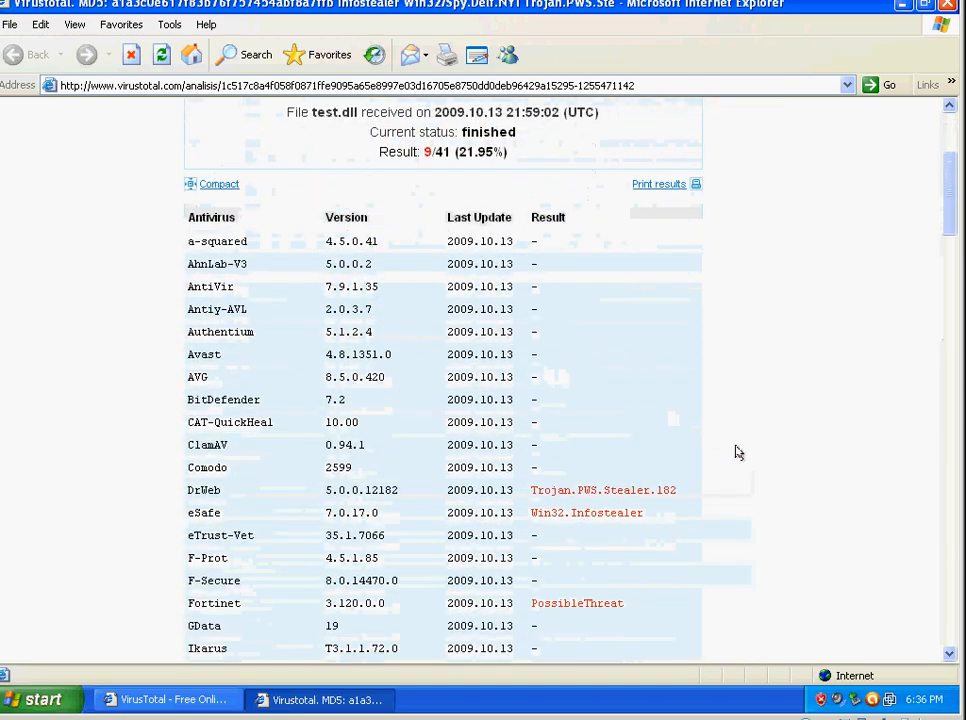
scroll("down", 3)
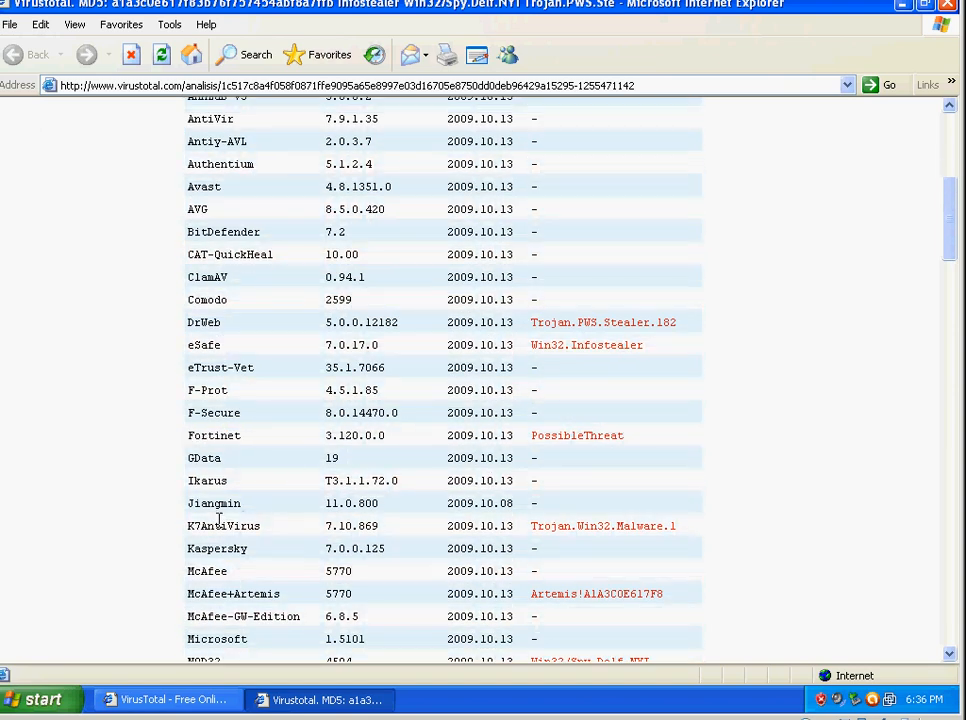
scroll("down", 3)
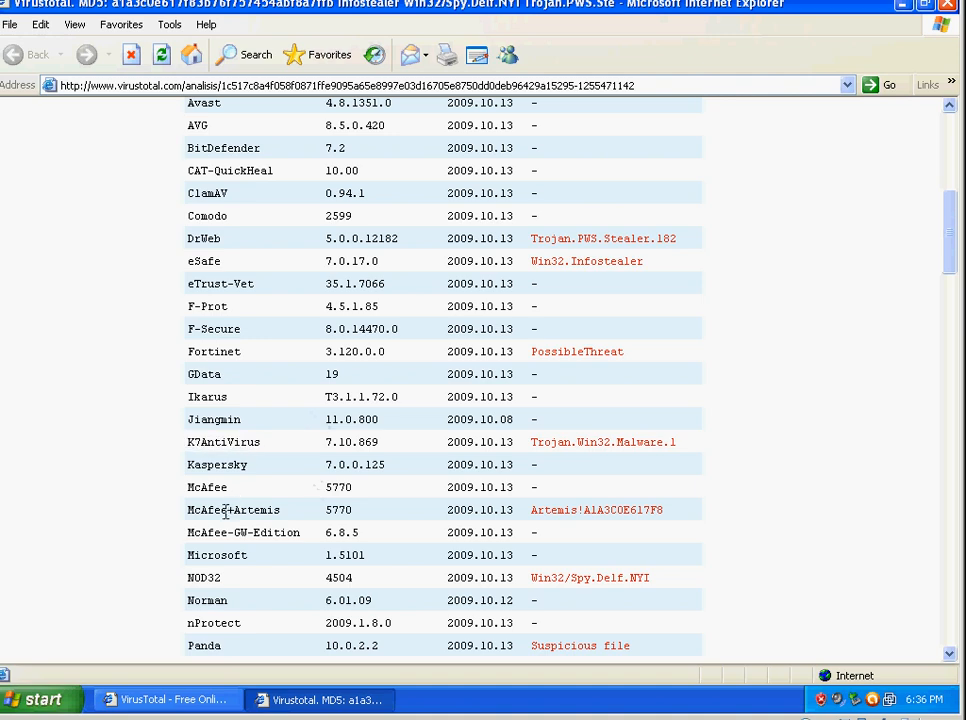
double_click(232, 510)
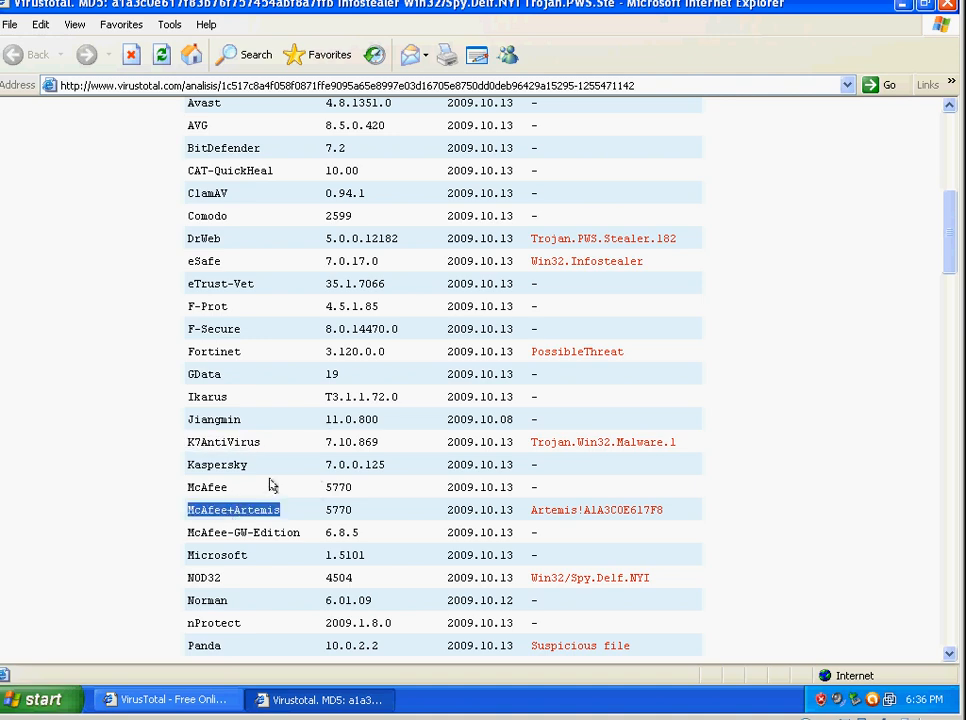
scroll("down", 3)
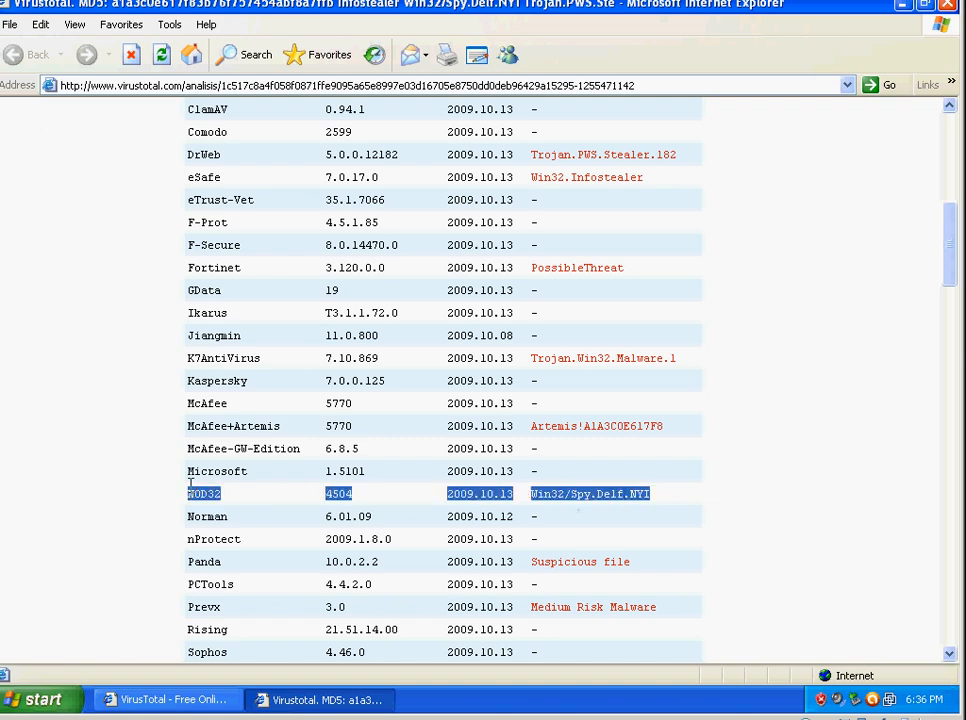
scroll("down", 3)
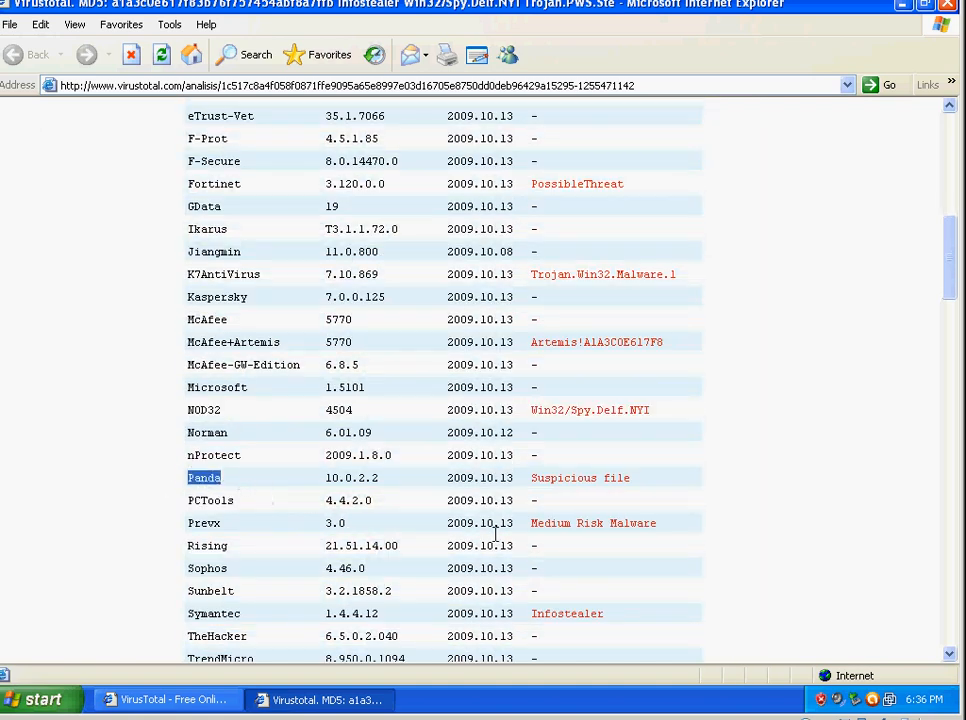
scroll("down", 3)
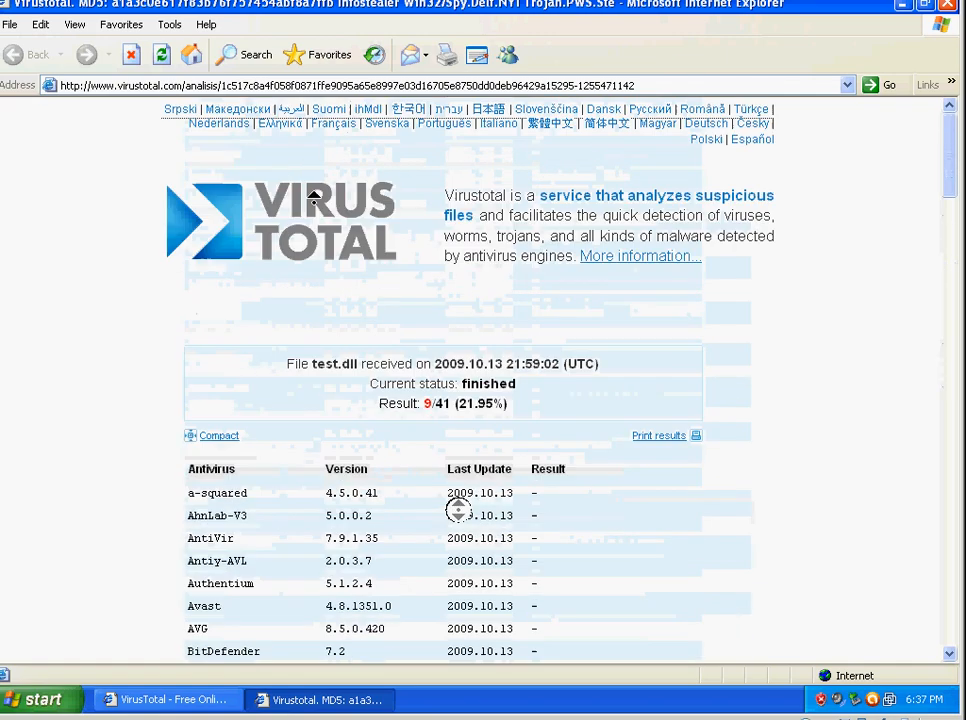
scroll("down", 3)
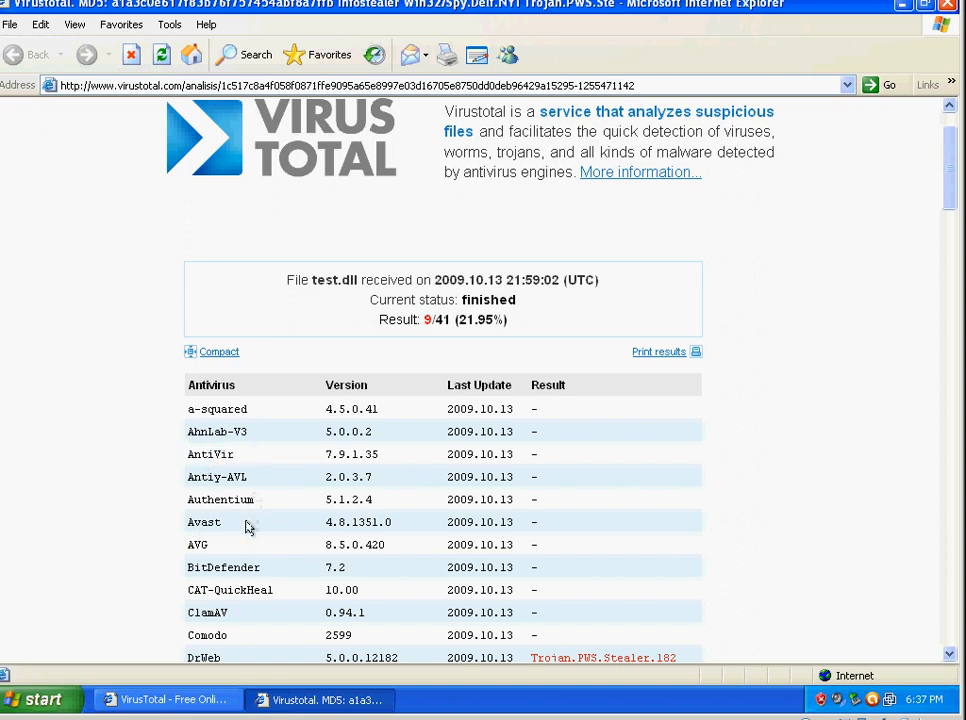
scroll("down", 3)
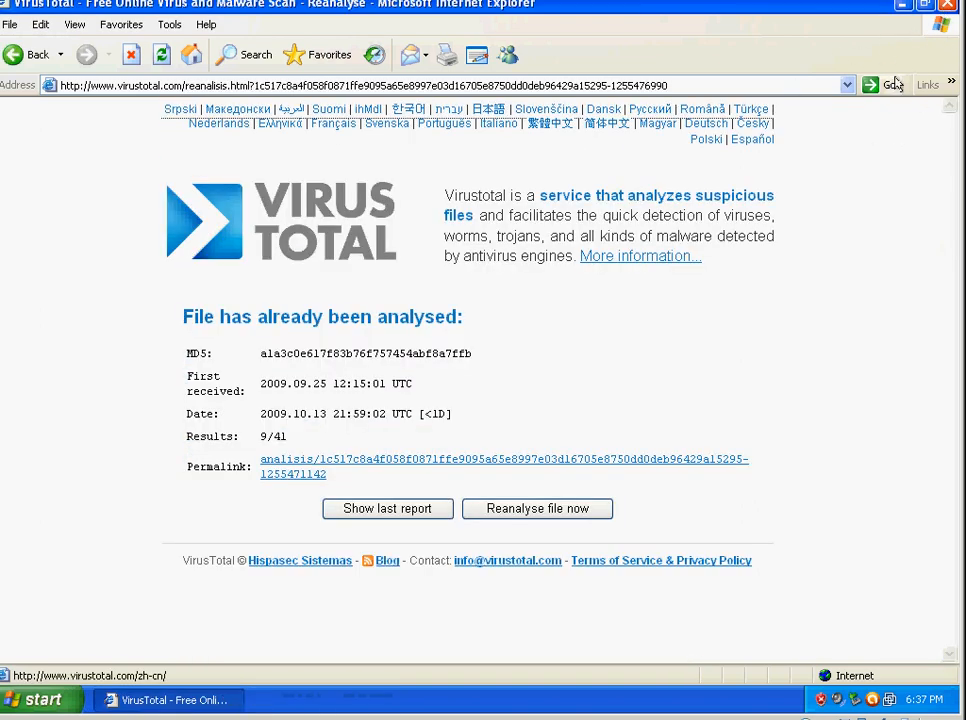
- Pick the rel__crypt3.exe address from the notes, load it in a new browser window and save the download
left_click(902, 4)
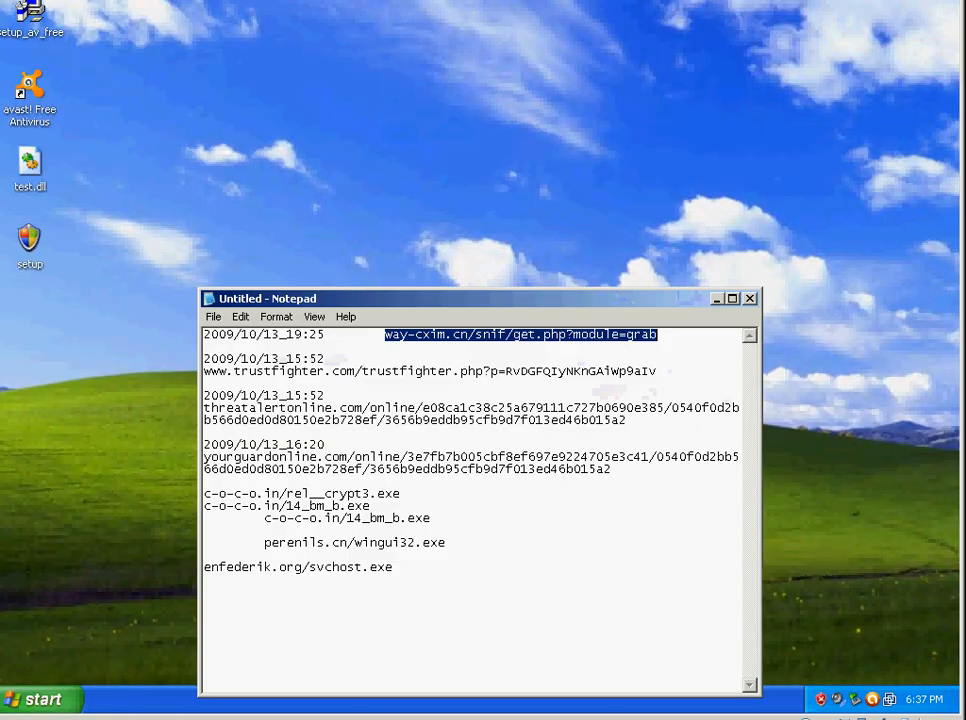
left_click(648, 364)
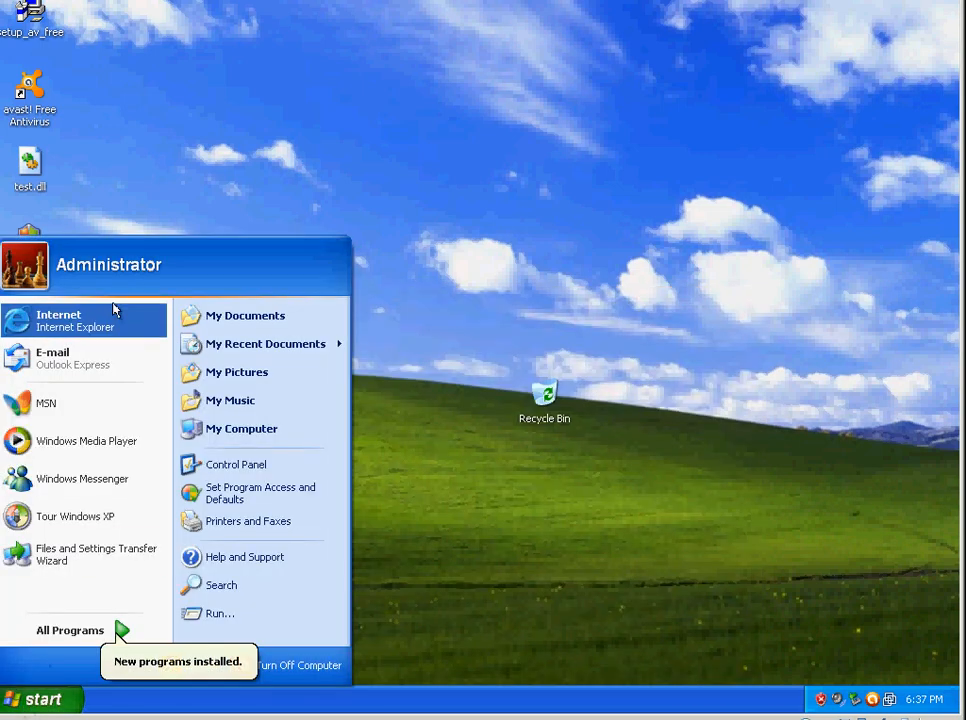
left_click(58, 320)
type("c-o-c-o.in/rel__crypt3.exe")
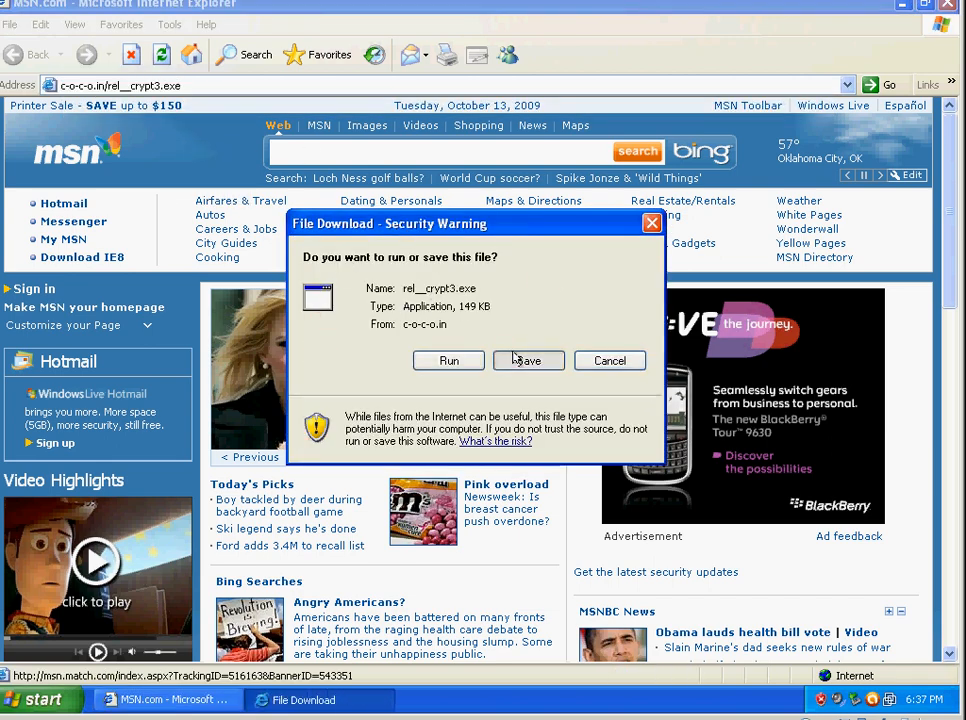
left_click(528, 360)
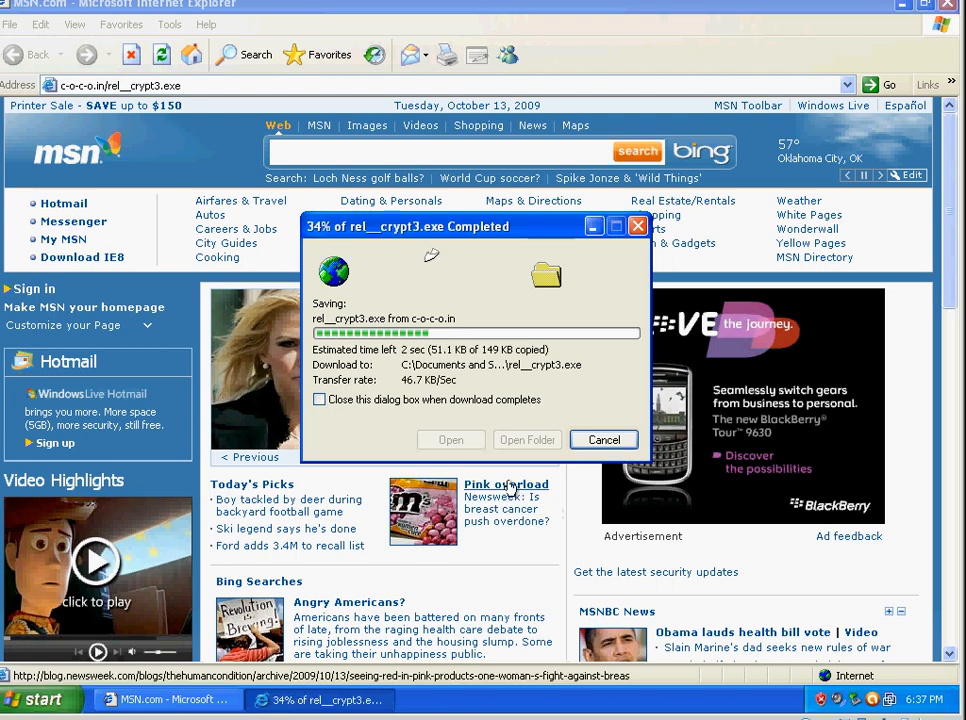